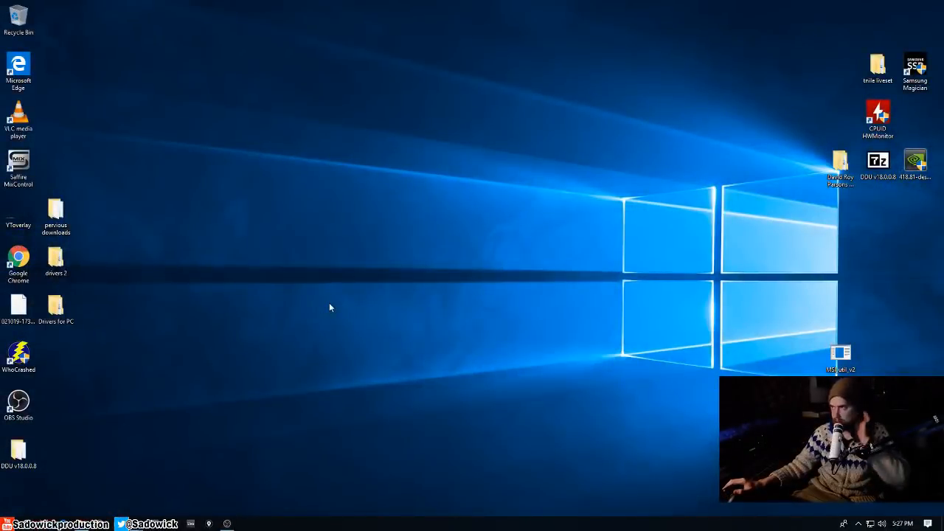
mouse_move(337, 305)
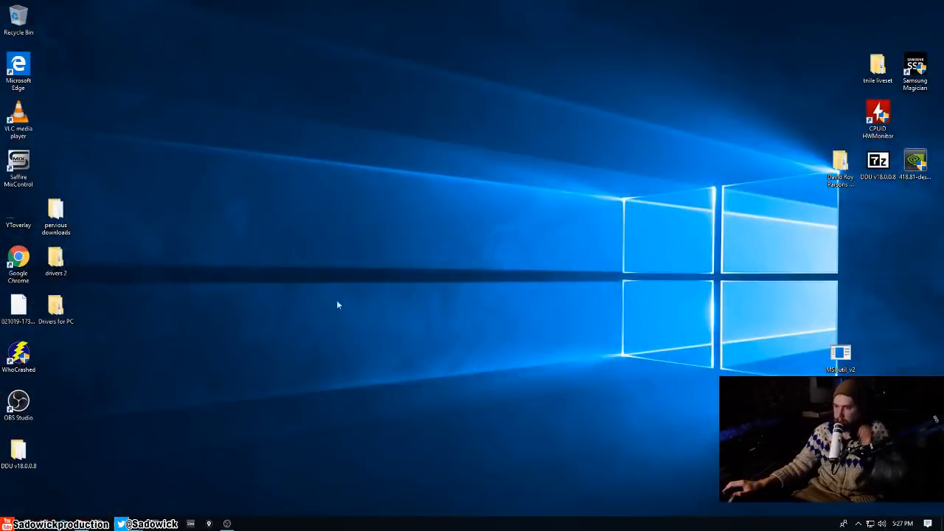
mouse_move(350, 298)
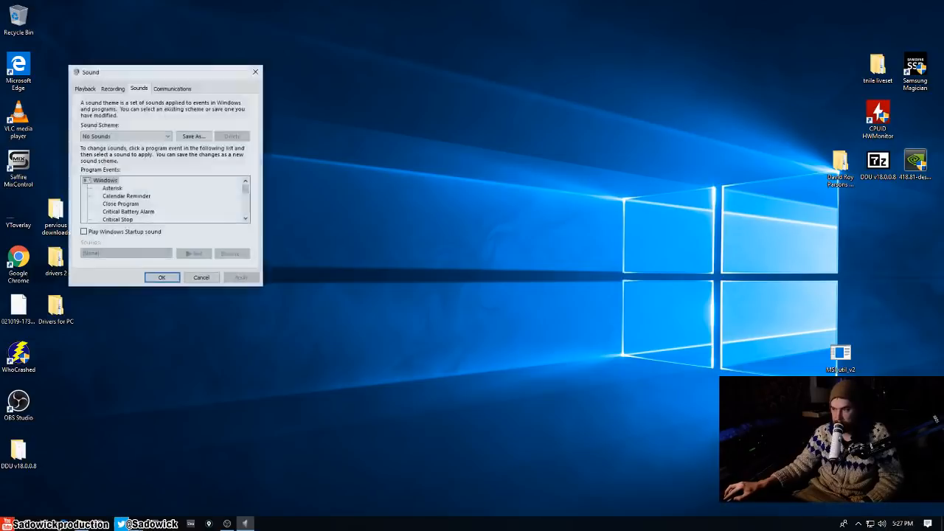
- Show playback devices and check the Realtek Digital Output's default format settings
click(84, 88)
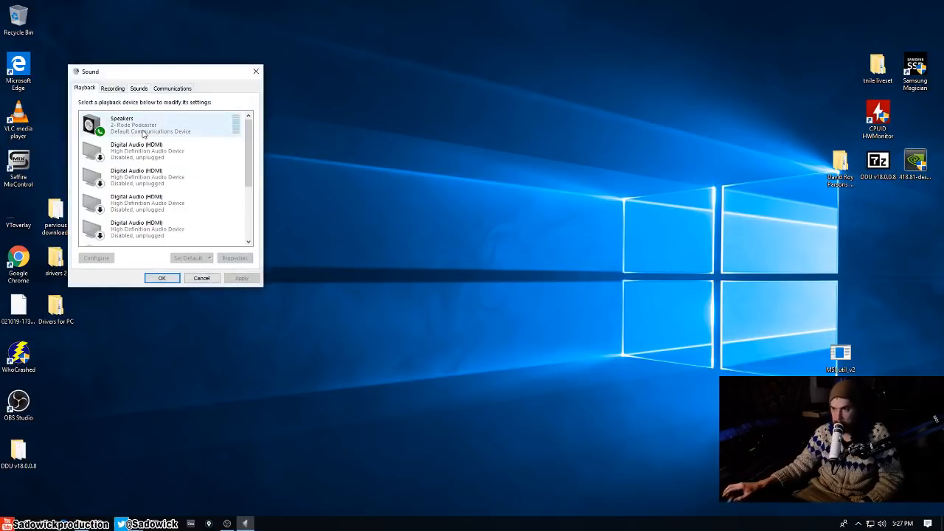
scroll(down, 3)
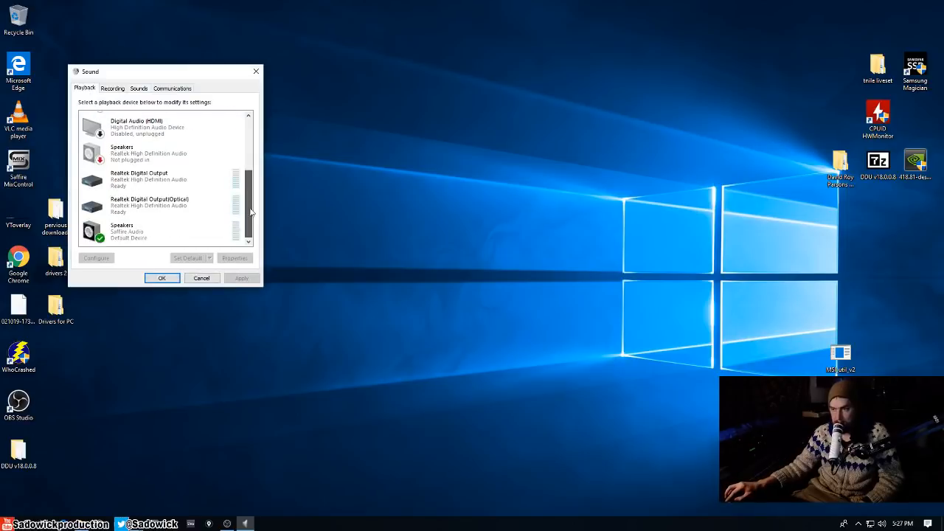
click(147, 179)
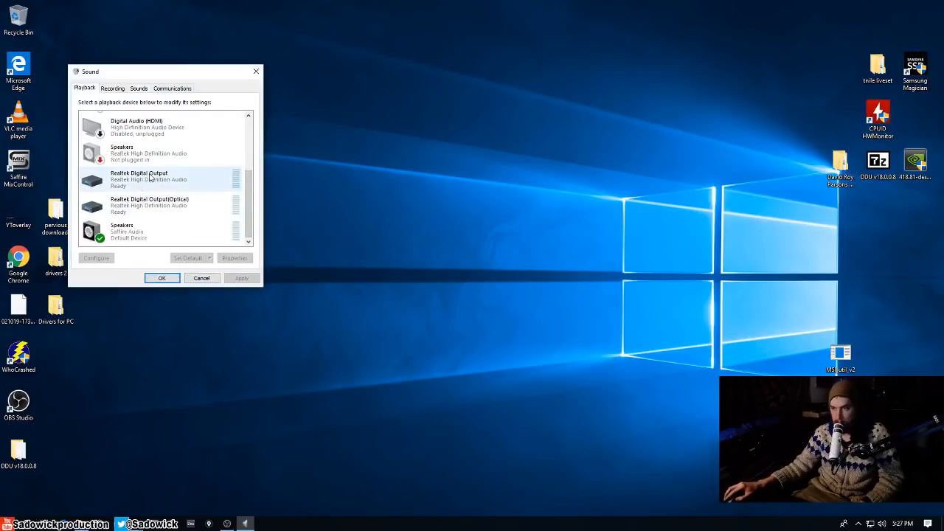
mouse_move(145, 190)
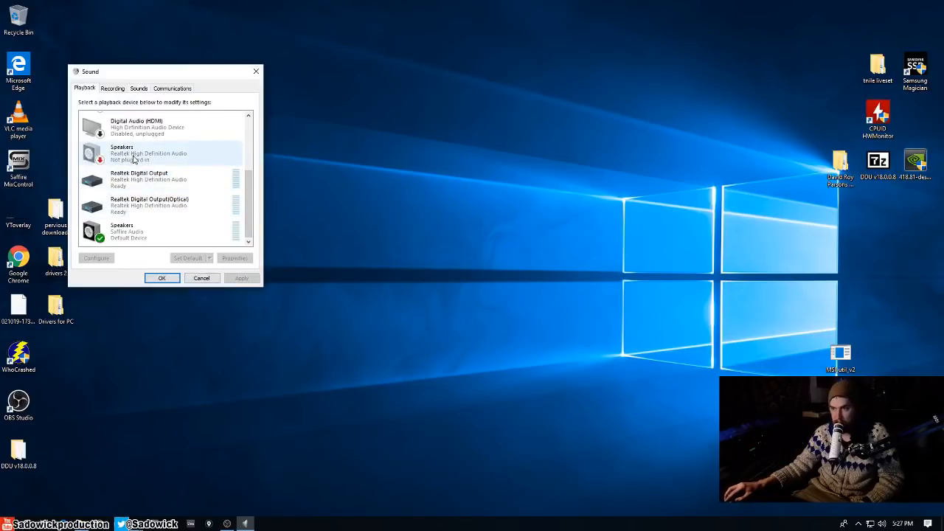
click(234, 258)
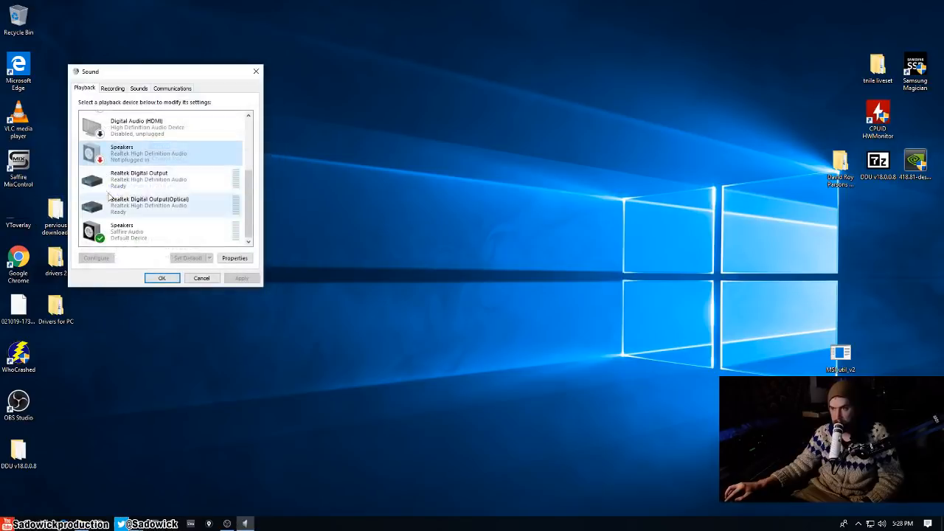
click(235, 257)
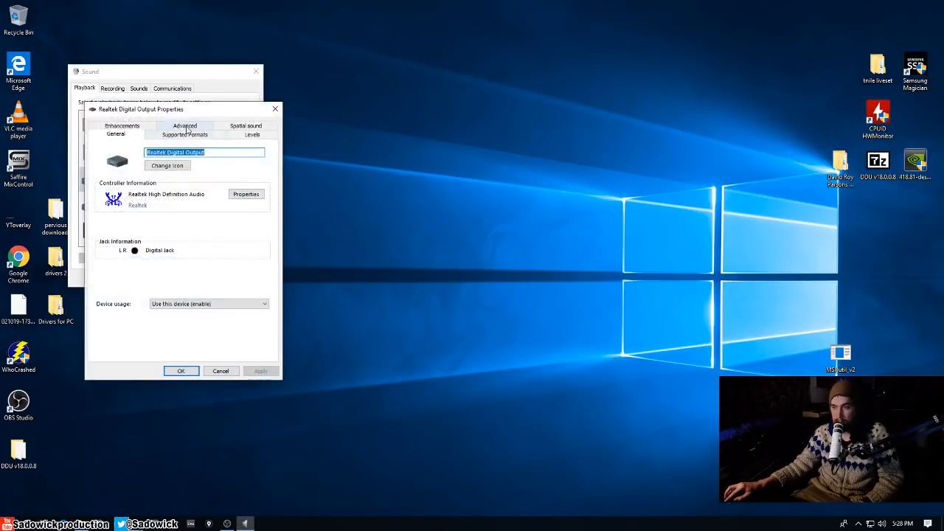
click(185, 134)
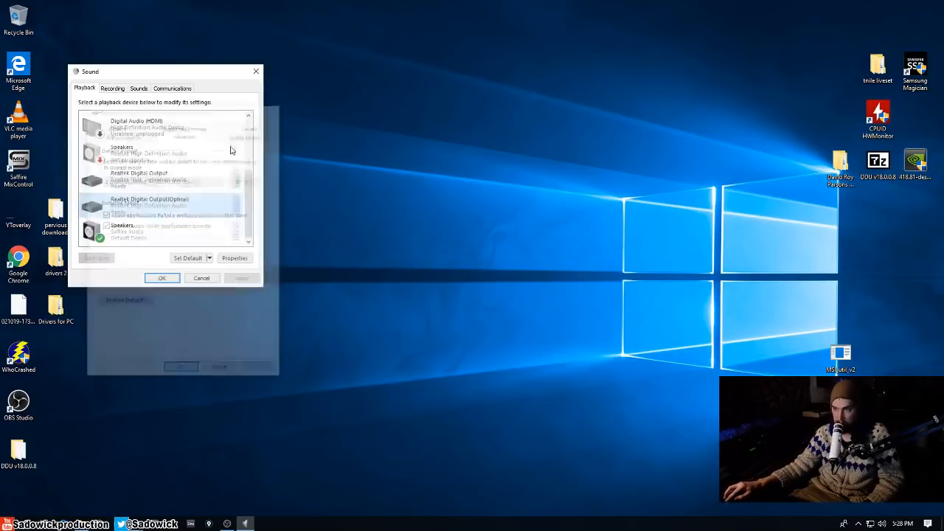
- Check the Saffire speakers' format, then inspect the HDMI and Rode Podcaster devices
click(235, 258)
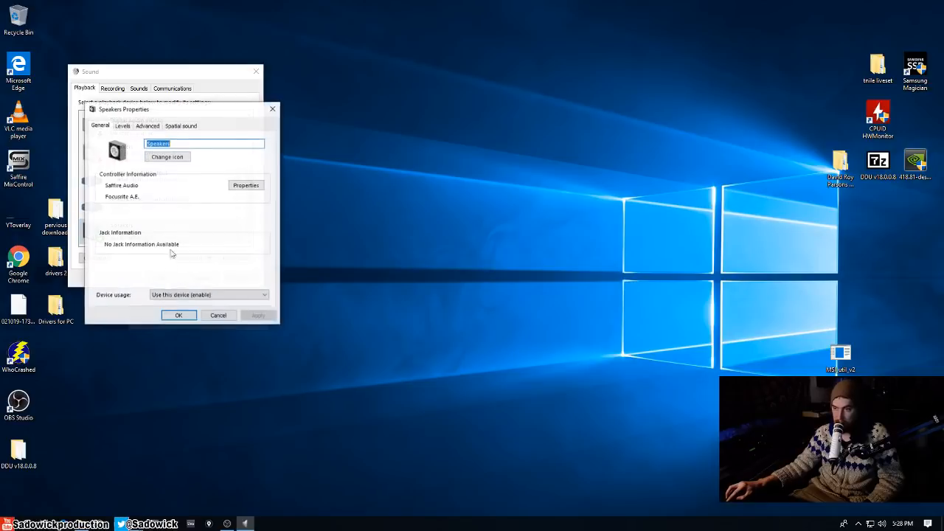
click(147, 126)
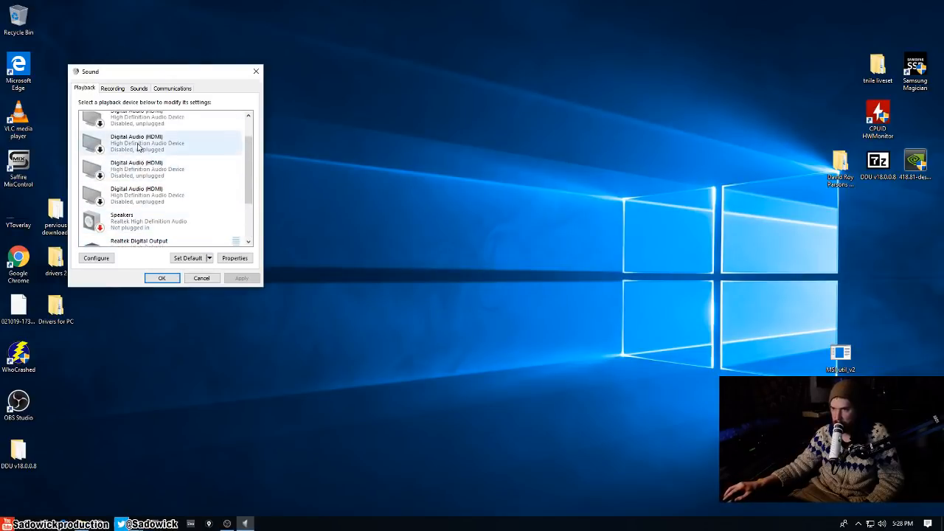
click(234, 257)
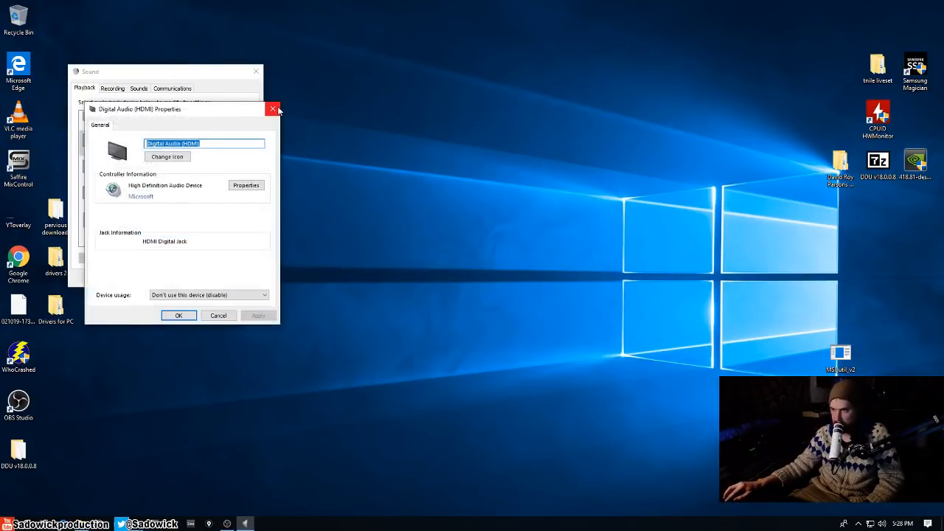
click(273, 109)
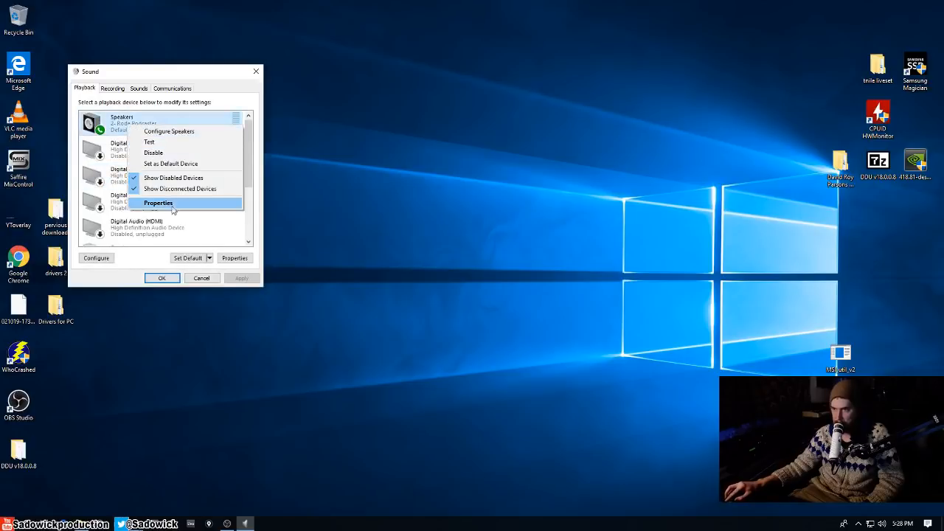
click(158, 203)
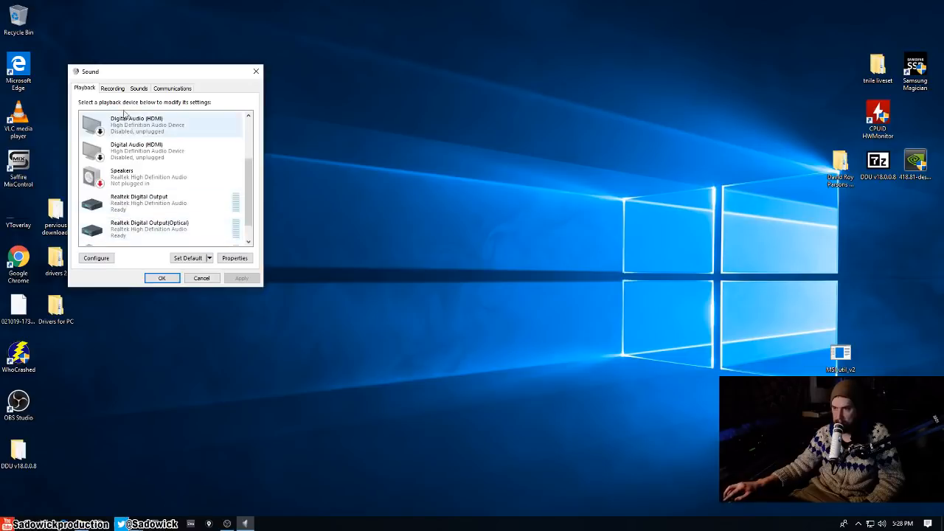
- Show recording devices, check the microphone's default sample rate, and open the webcam mic's properties
click(112, 88)
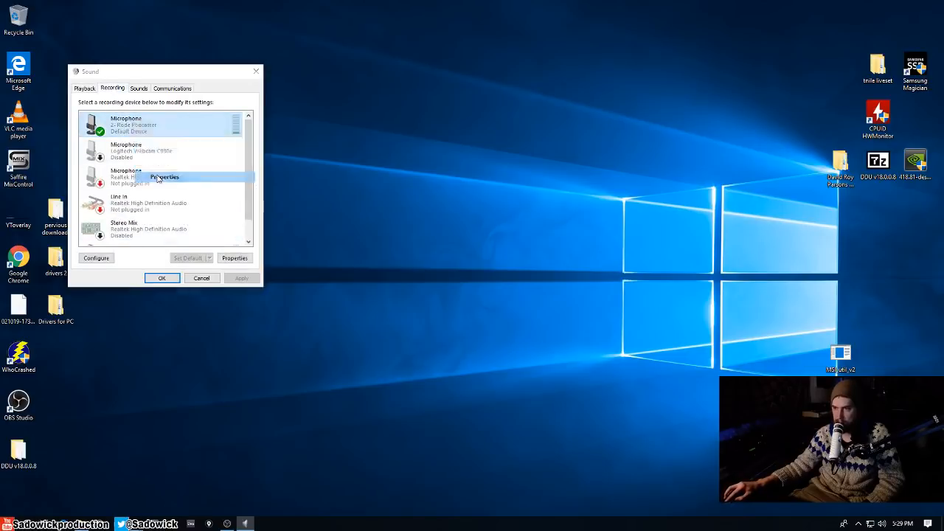
click(165, 177)
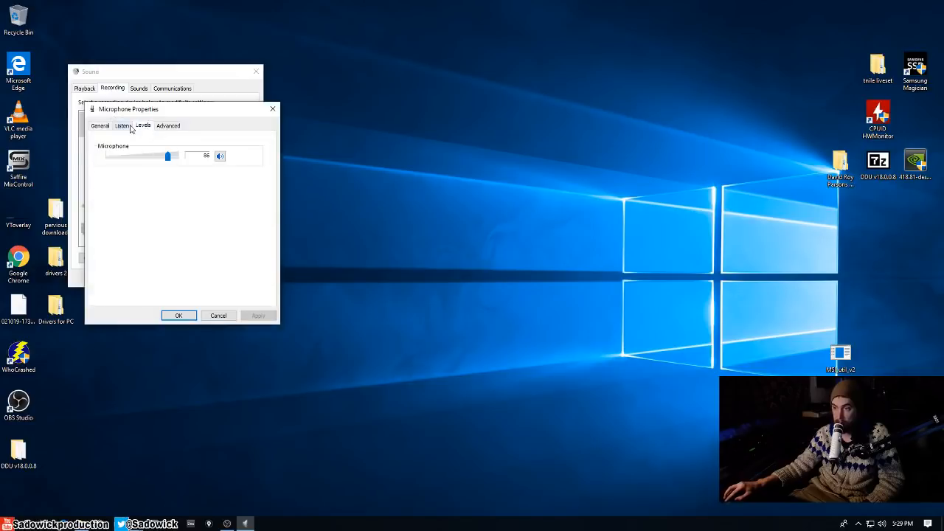
click(168, 125)
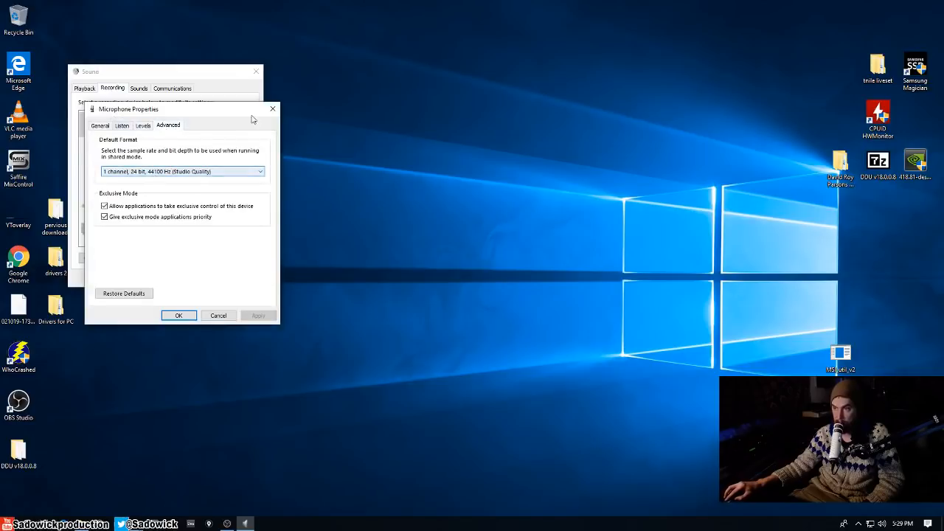
click(218, 315)
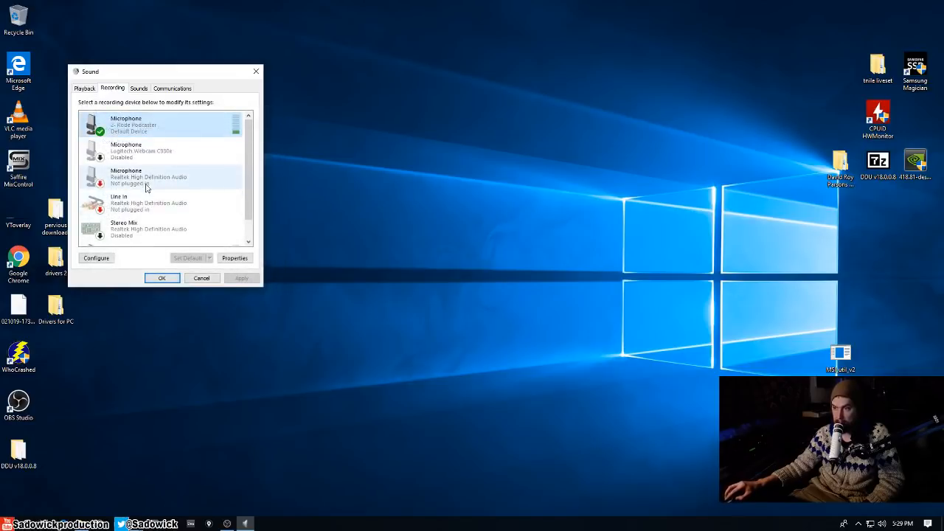
click(146, 151)
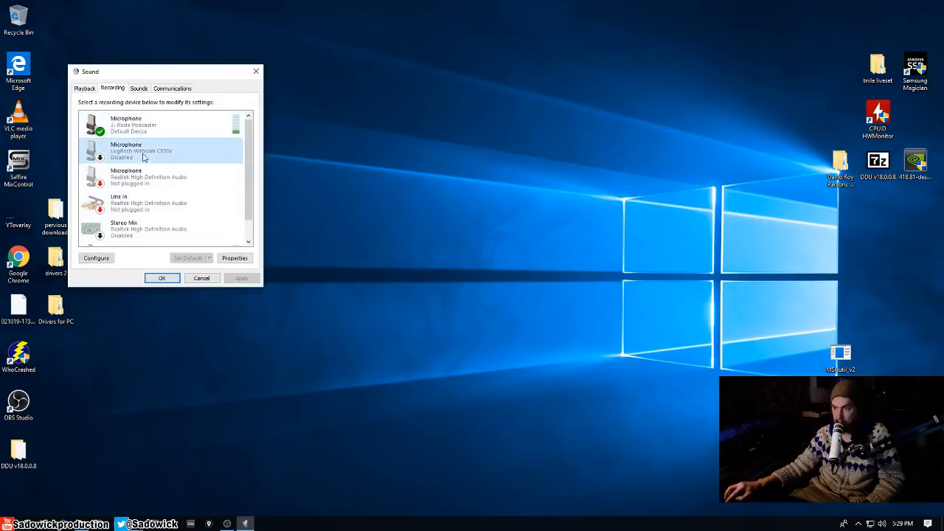
right_click(140, 151)
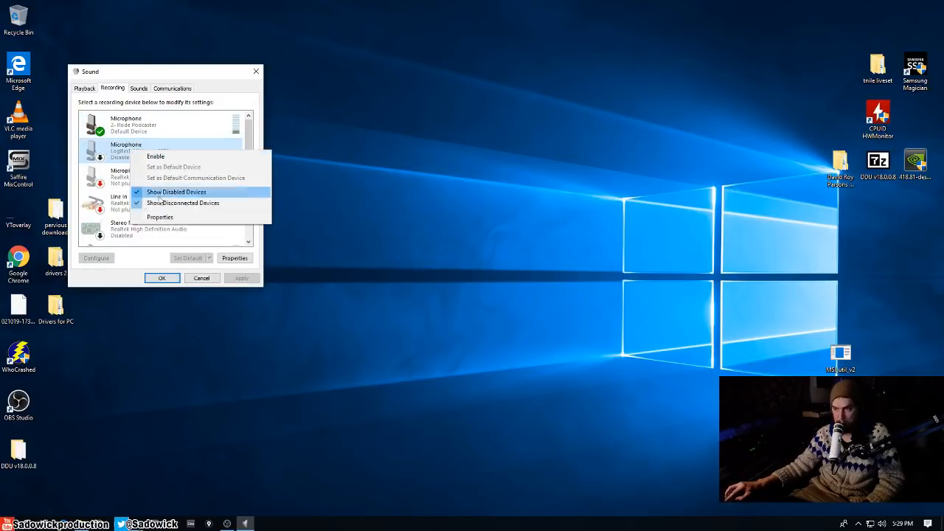
click(160, 216)
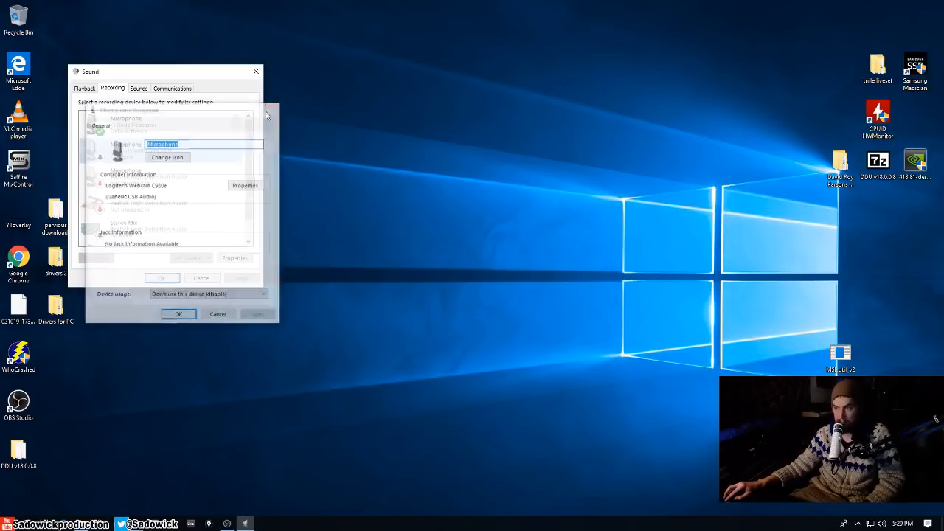
- Check the Saffire Audio input's default format and close its properties
right_click(123, 202)
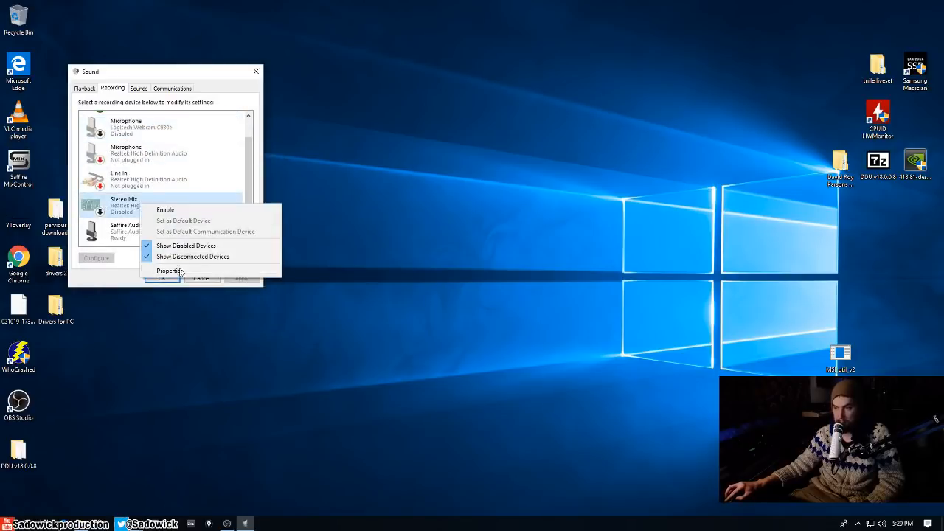
right_click(126, 231)
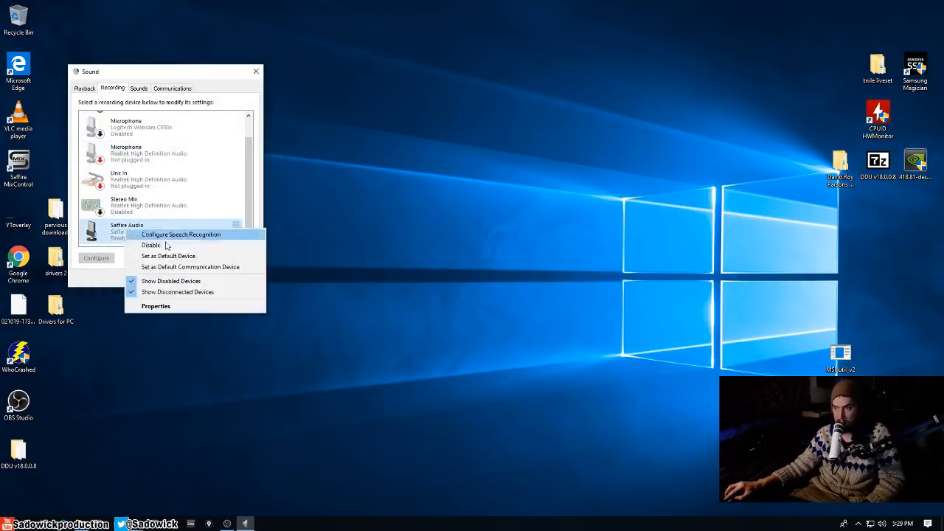
click(156, 305)
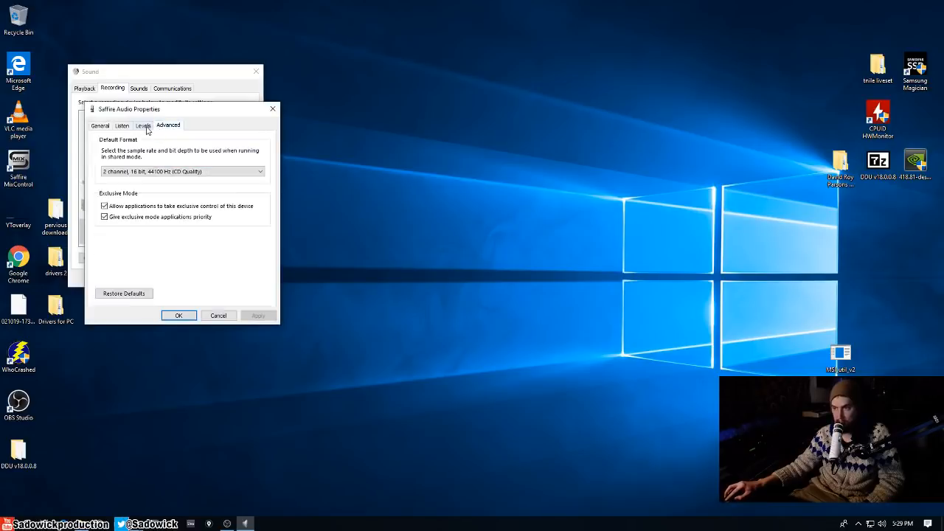
click(182, 171)
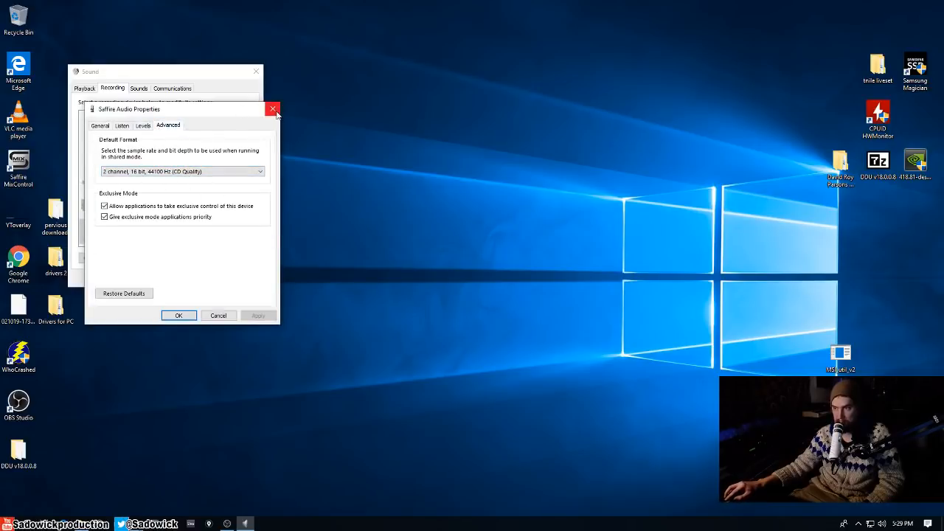
click(273, 109)
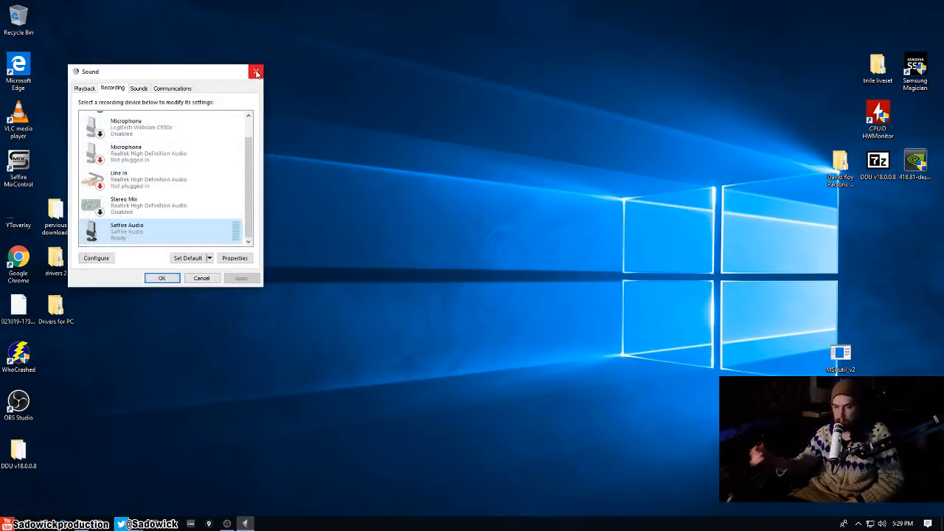
mouse_move(256, 72)
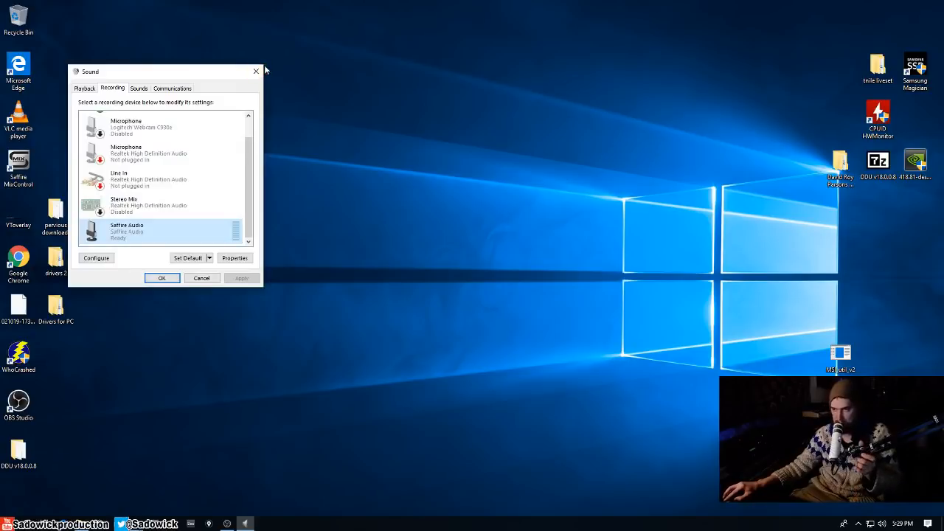
mouse_move(258, 63)
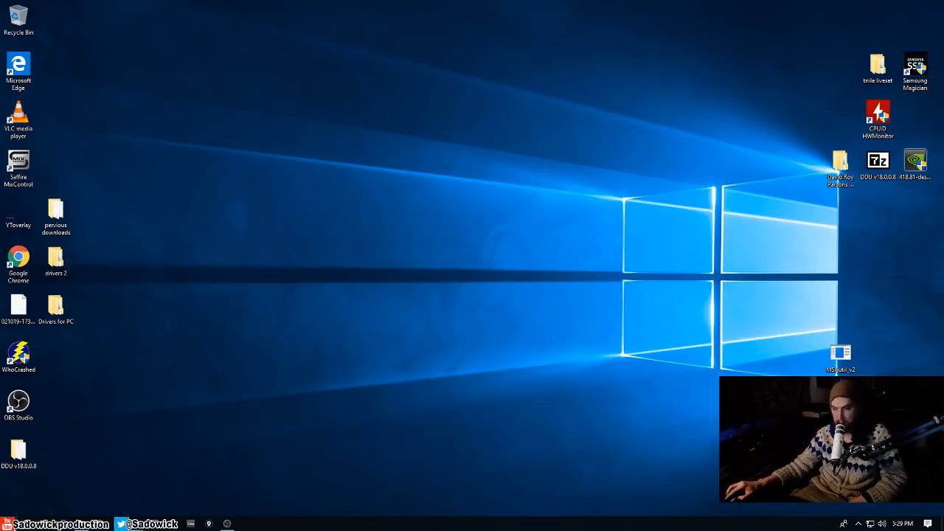
- Go from Power & sleep settings to Additional power settings to view power plans
right_click(9, 523)
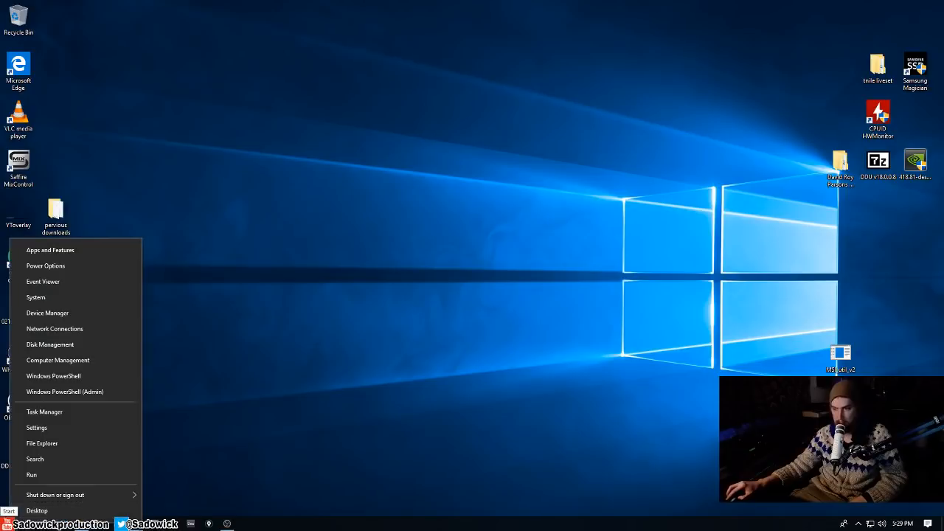
click(37, 428)
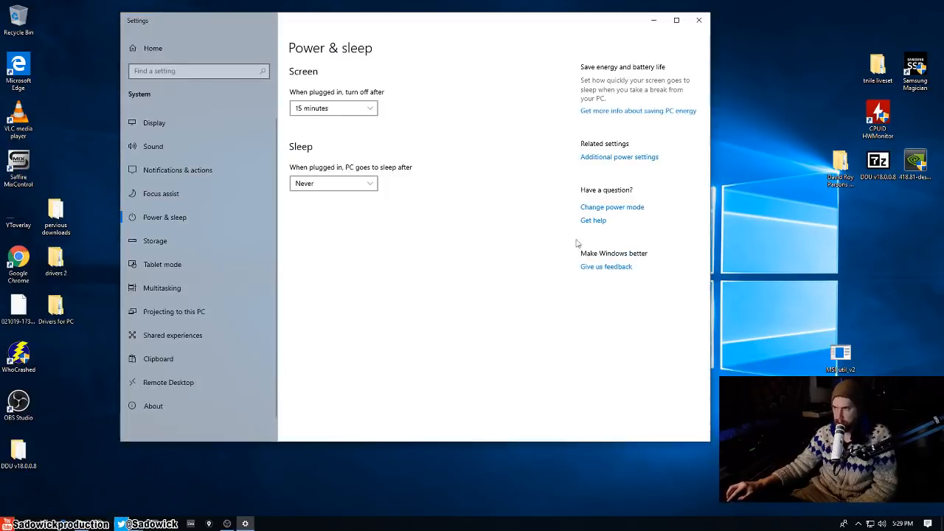
mouse_move(605, 157)
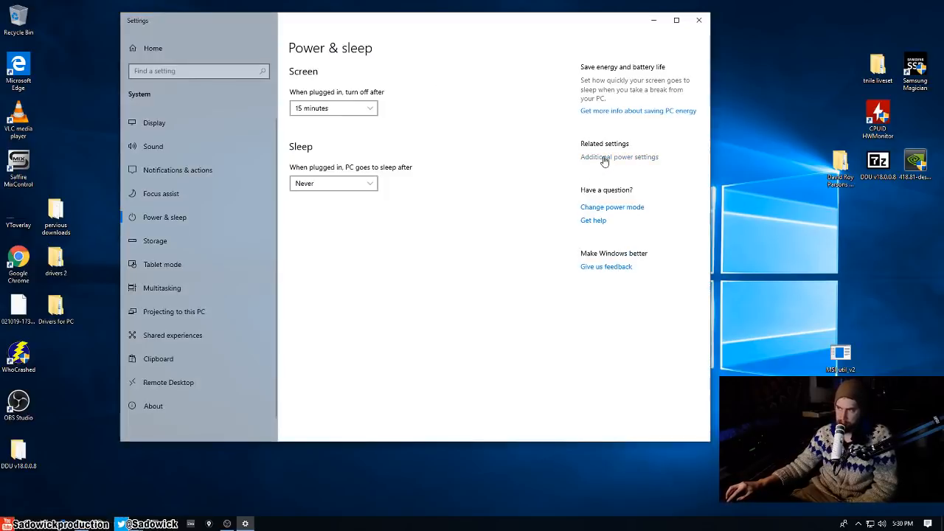
click(620, 157)
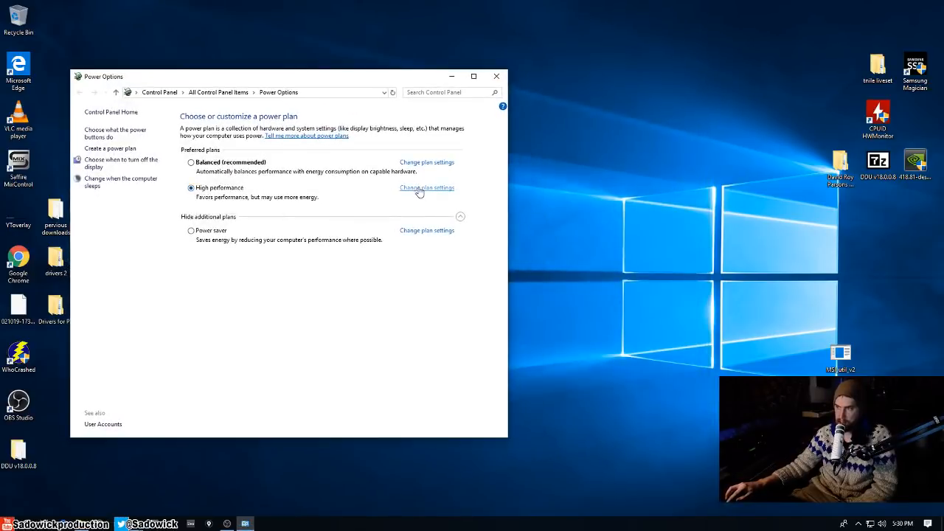
- Open the High performance plan's advanced power settings
click(426, 187)
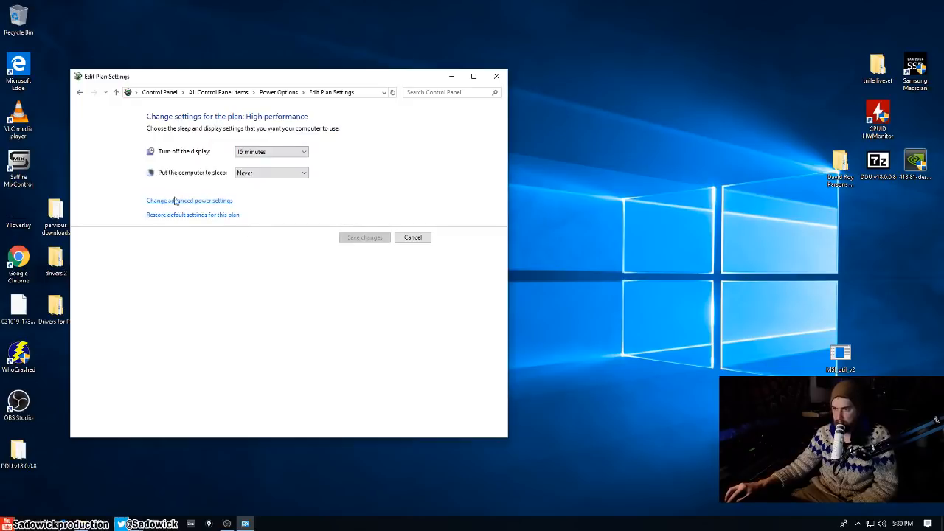
click(190, 200)
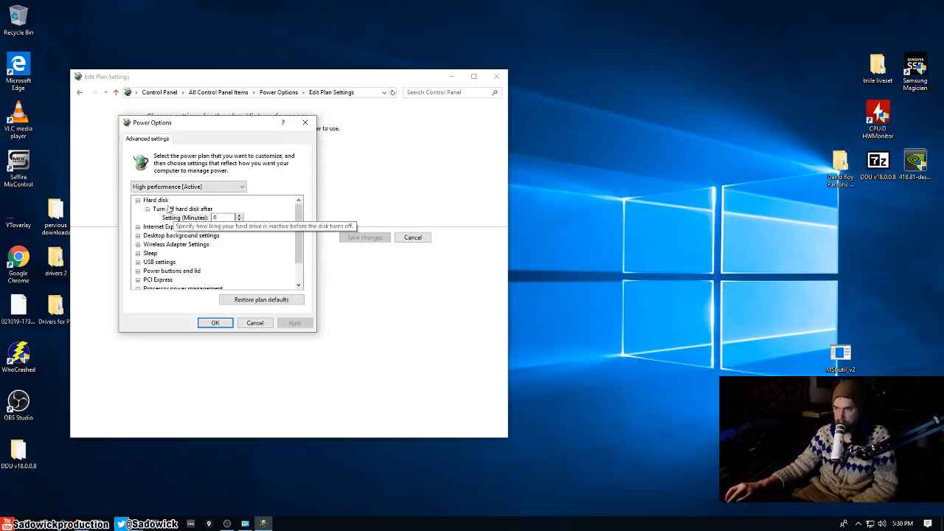
mouse_move(258, 229)
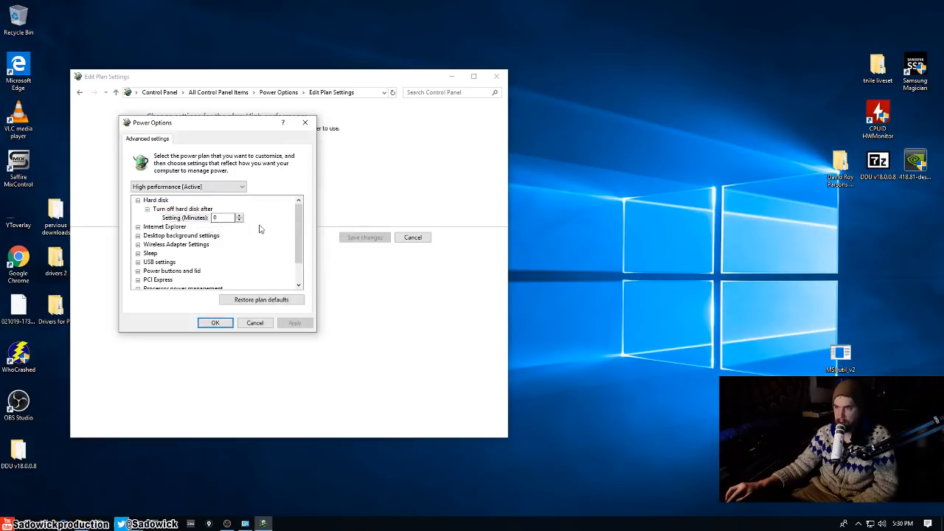
mouse_move(241, 223)
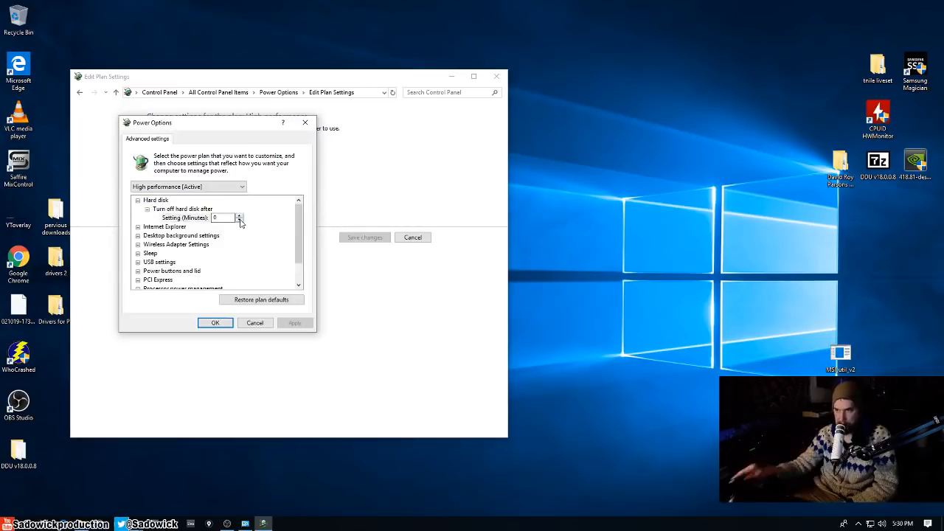
mouse_move(170, 254)
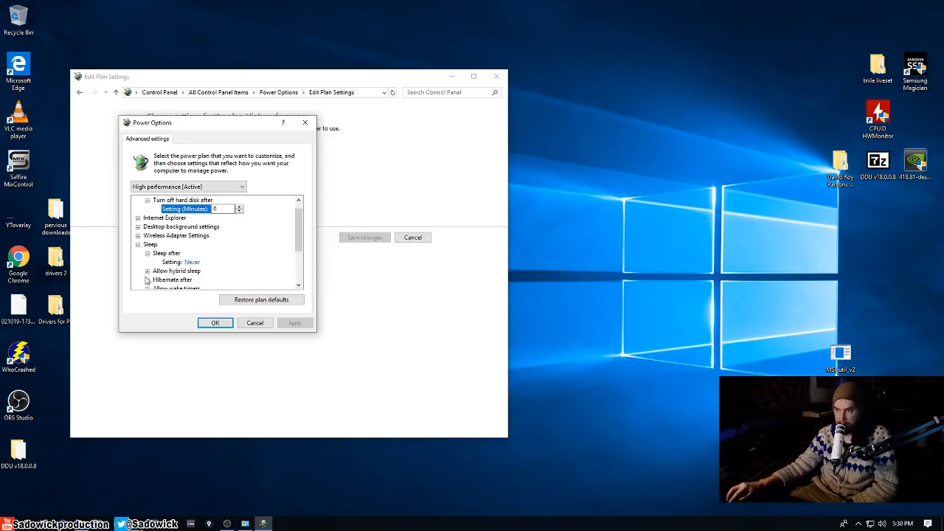
scroll(down, 3)
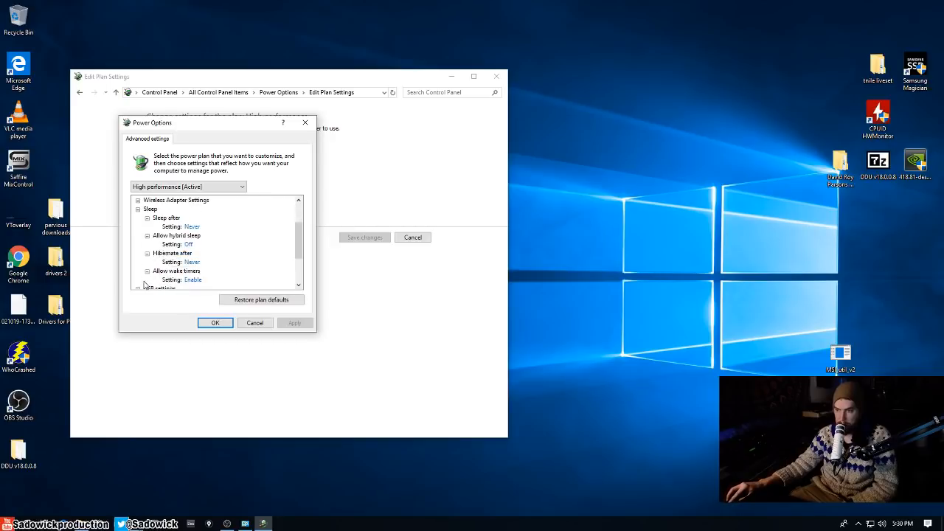
scroll(down, 3)
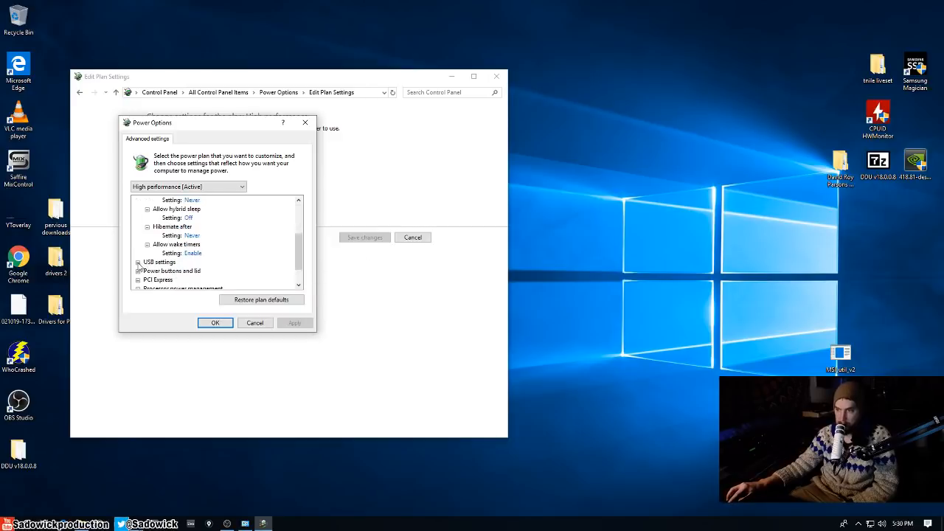
- Expand USB selective suspend, PCI Express and minimum processor state settings
click(138, 262)
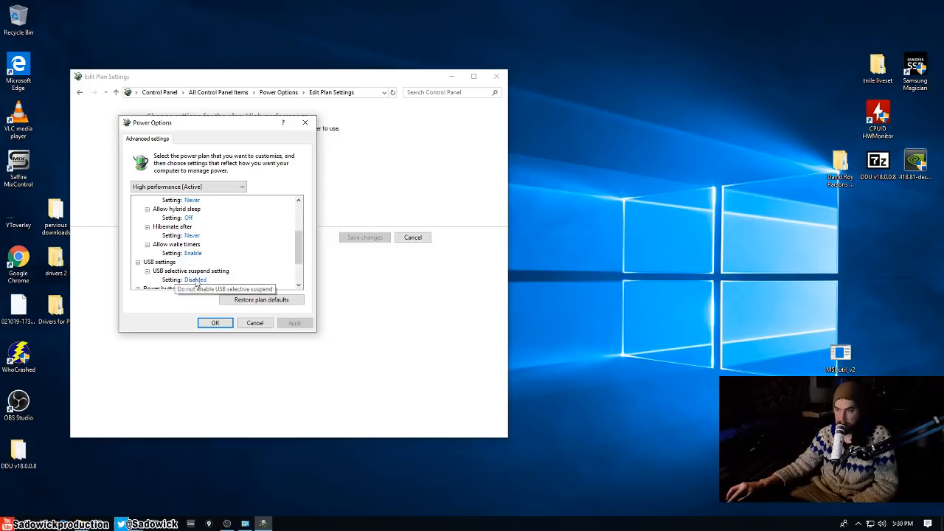
scroll(down, 3)
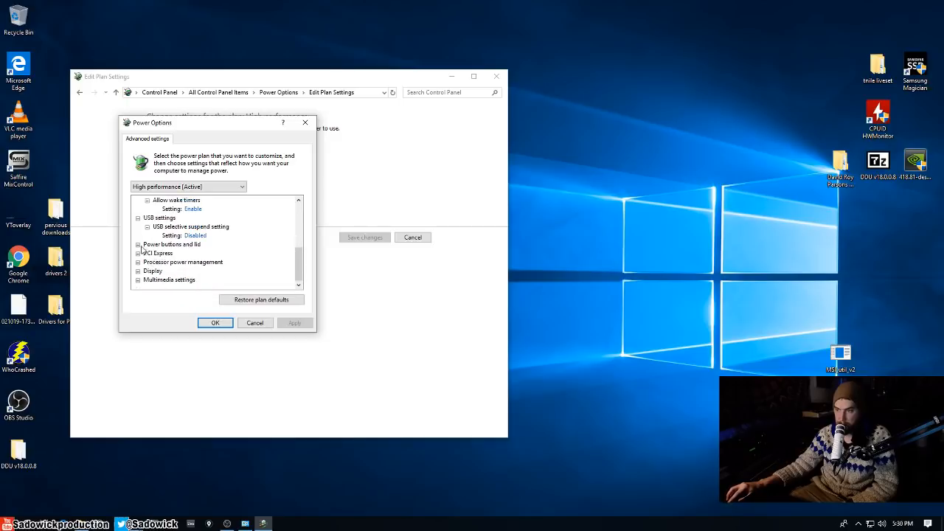
click(138, 253)
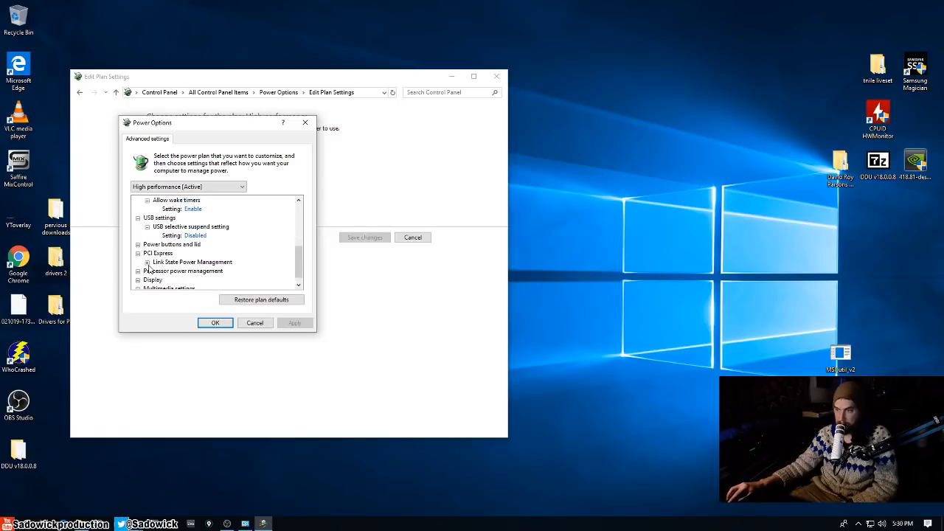
mouse_move(192, 261)
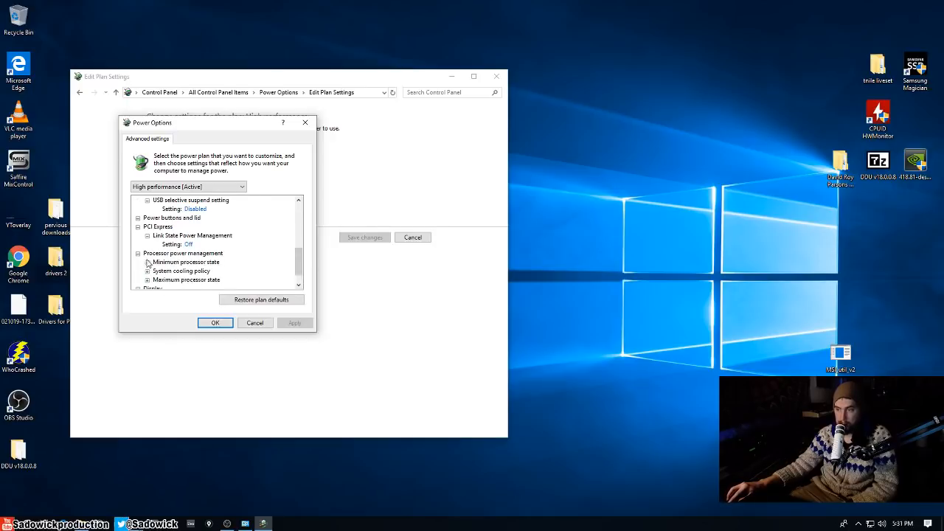
click(148, 262)
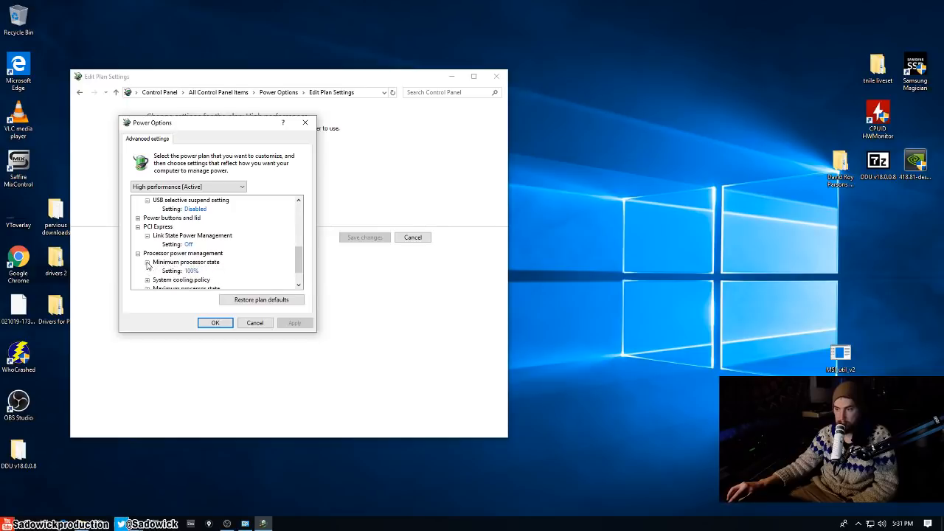
scroll(down, 3)
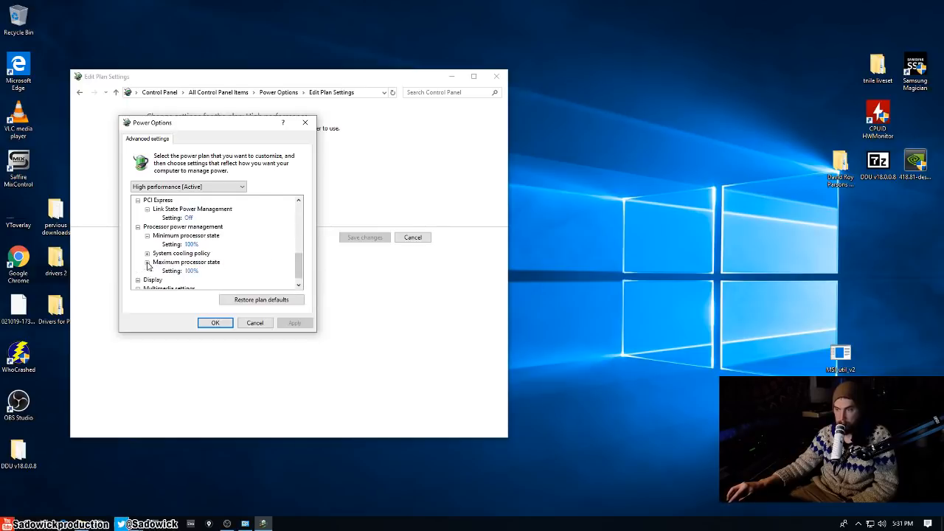
mouse_move(191, 270)
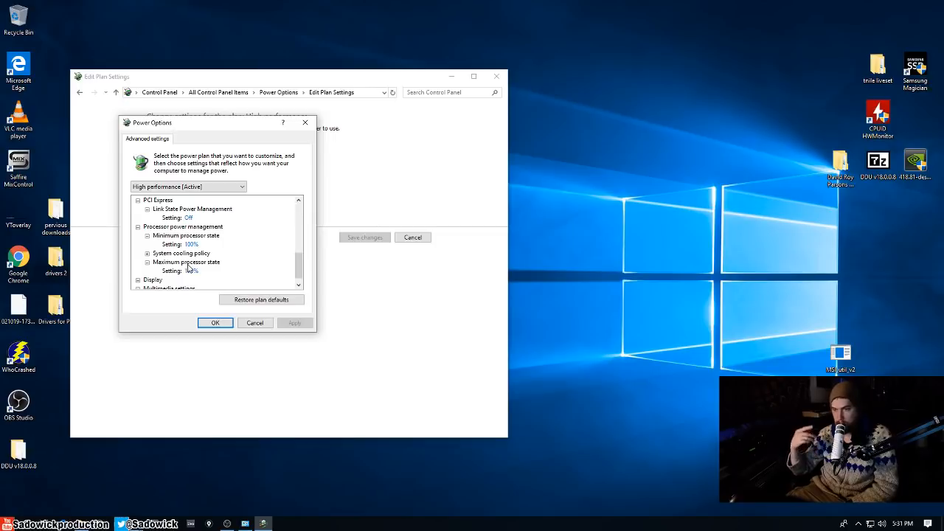
mouse_move(193, 268)
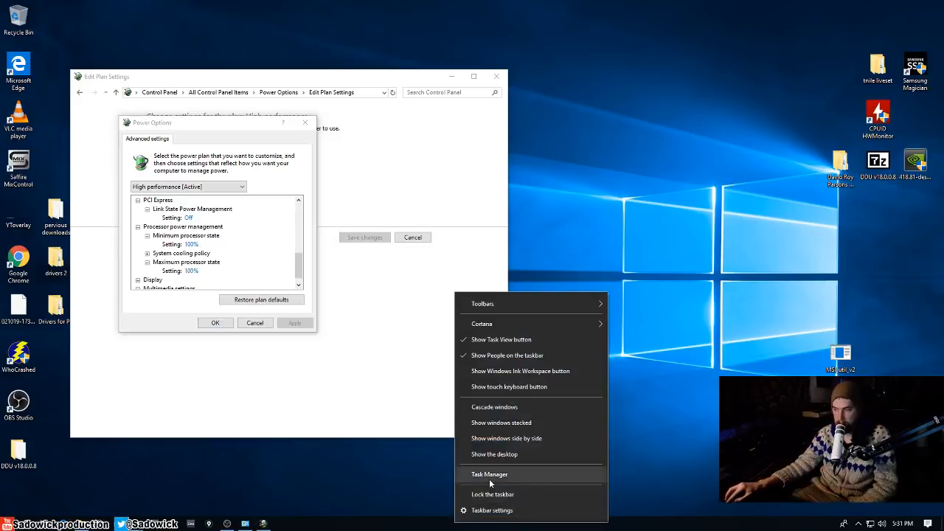
click(489, 474)
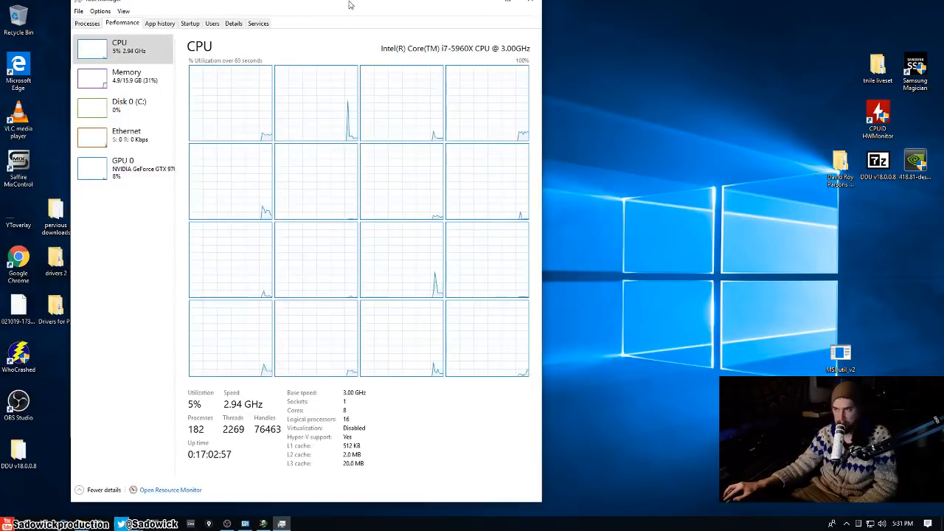
mouse_move(376, 37)
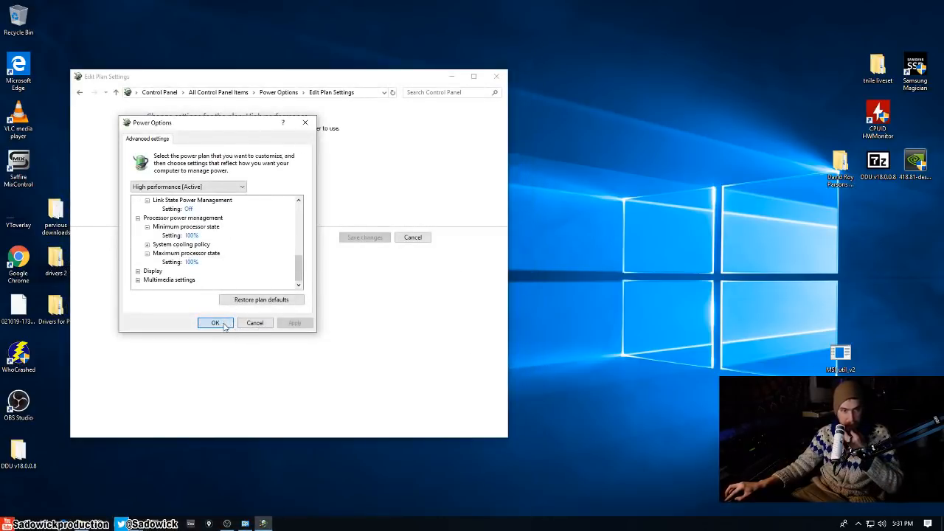
- Accept the advanced power settings, then close Edit Plan Settings and the Sound dialog
click(215, 323)
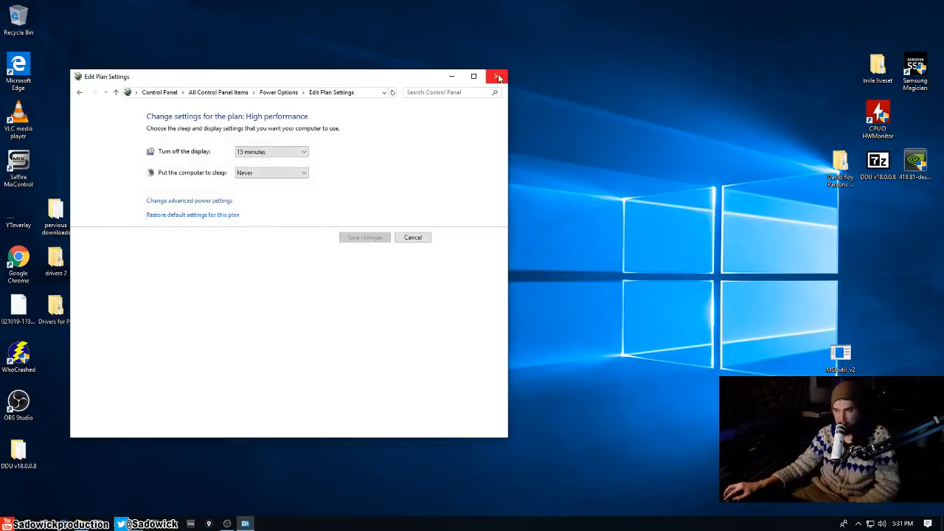
click(498, 76)
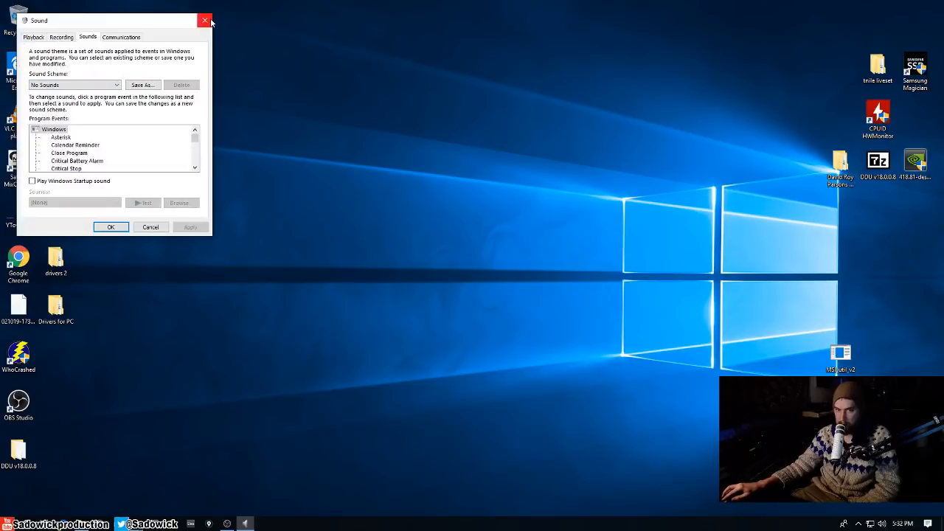
click(205, 20)
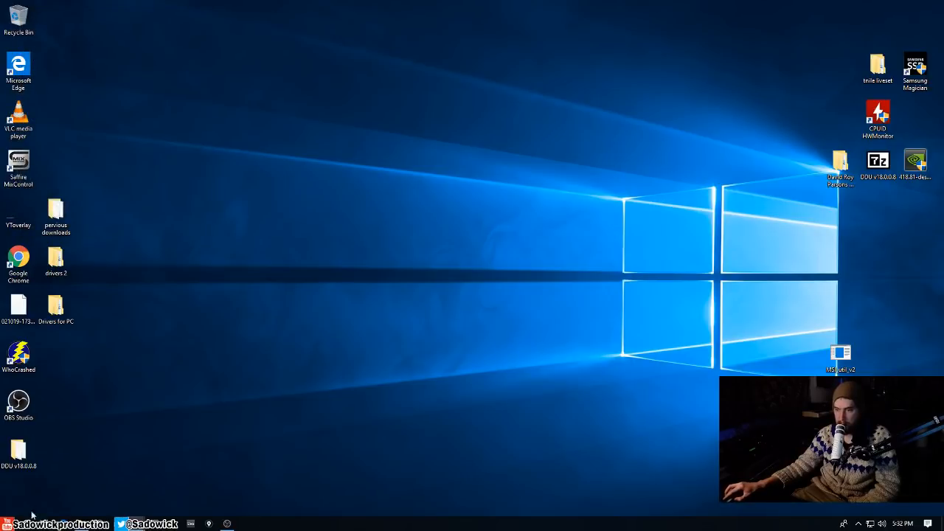
- Go from the Win+X System page through System info to Advanced system settings
right_click(8, 523)
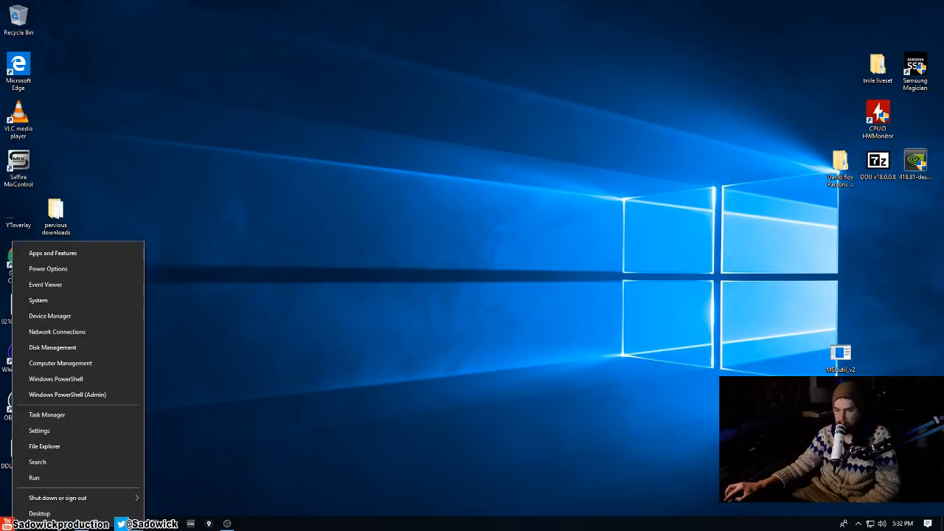
mouse_move(37, 300)
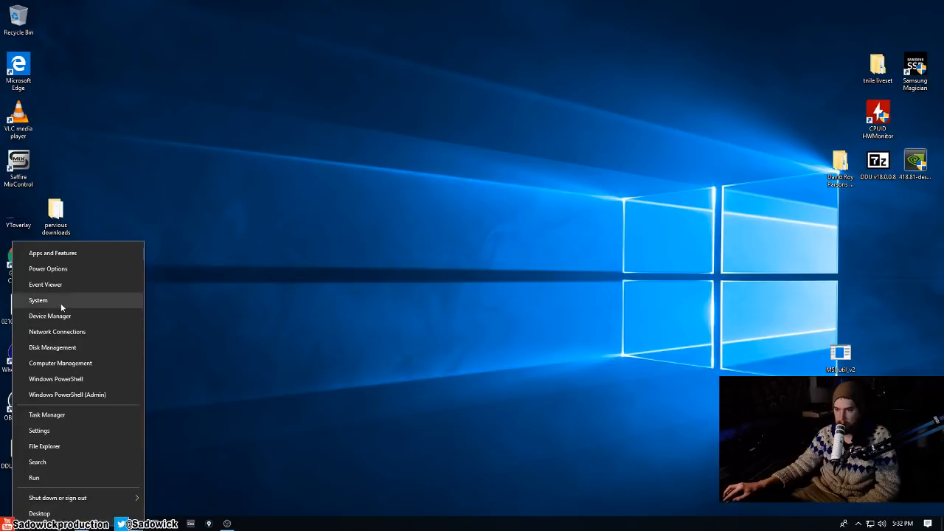
click(37, 300)
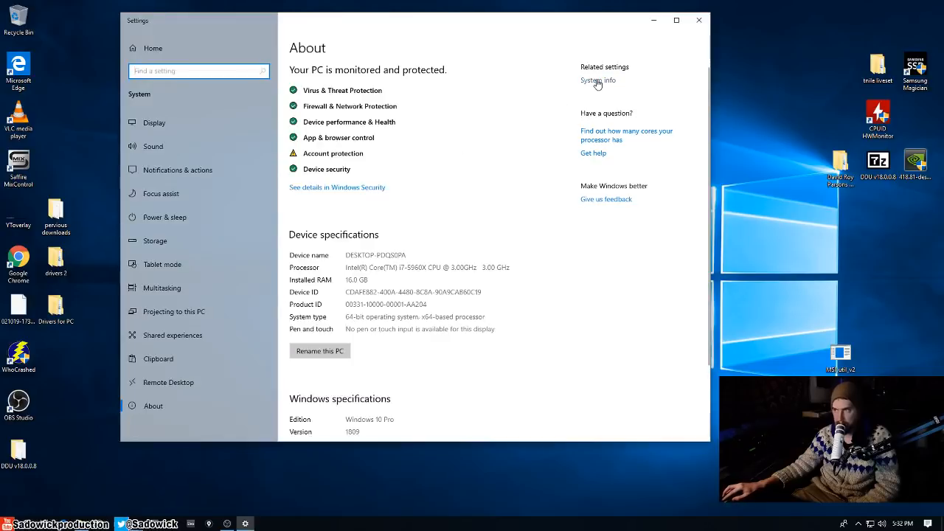
click(598, 80)
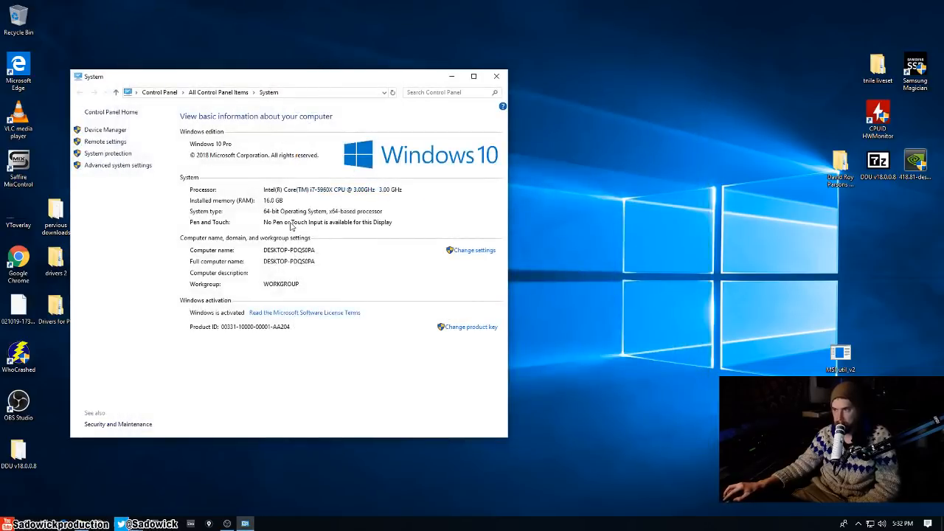
mouse_move(171, 200)
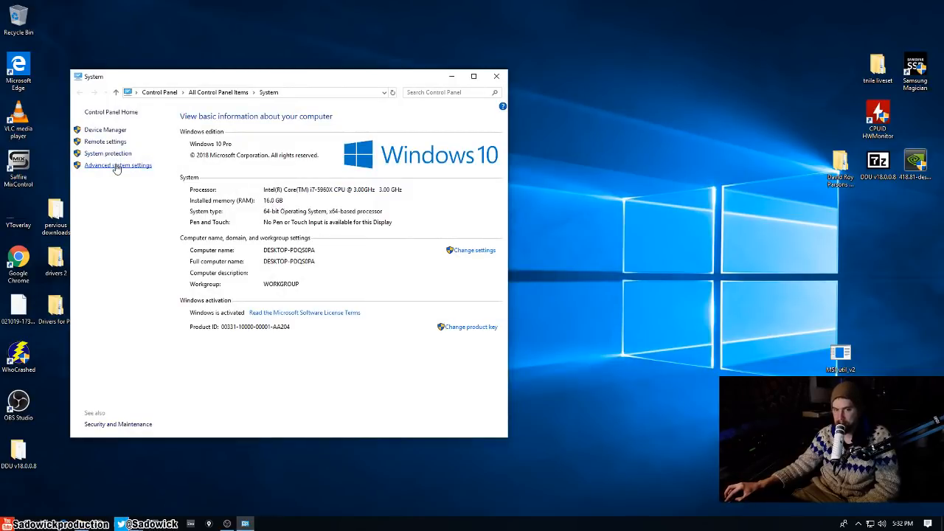
click(117, 166)
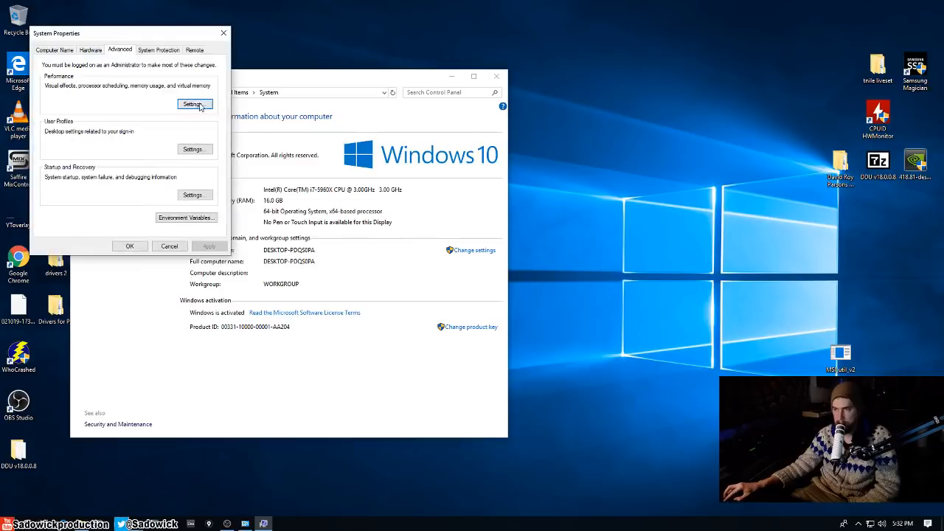
- Open Performance Settings, keep Windows-chosen visual effects, and show the Advanced tab
click(192, 103)
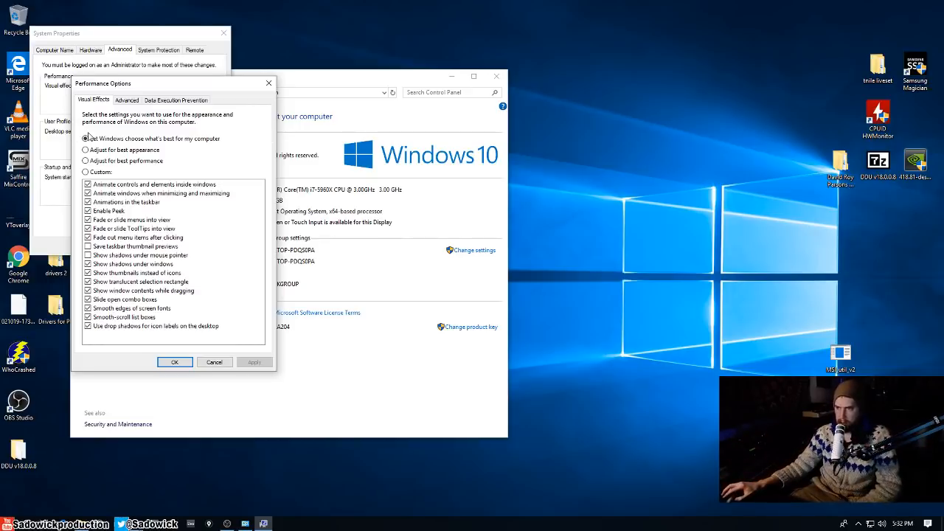
click(85, 138)
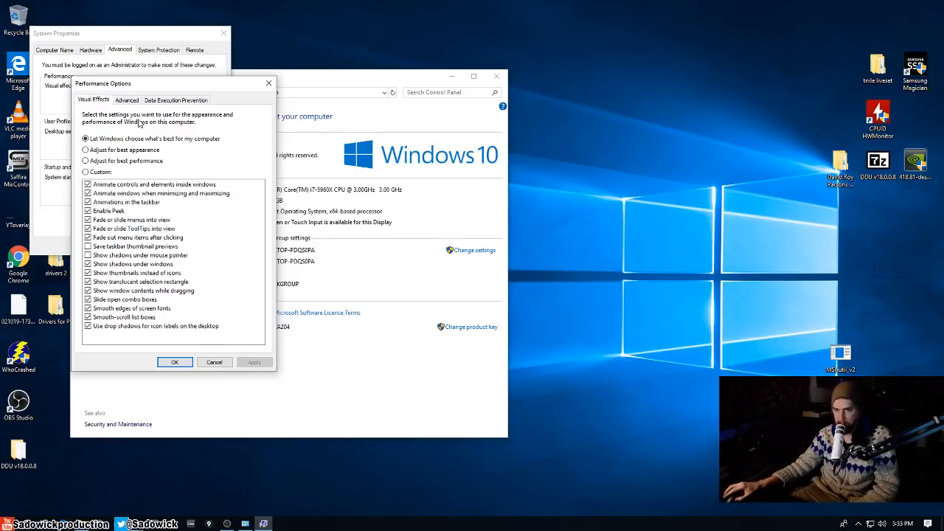
mouse_move(133, 106)
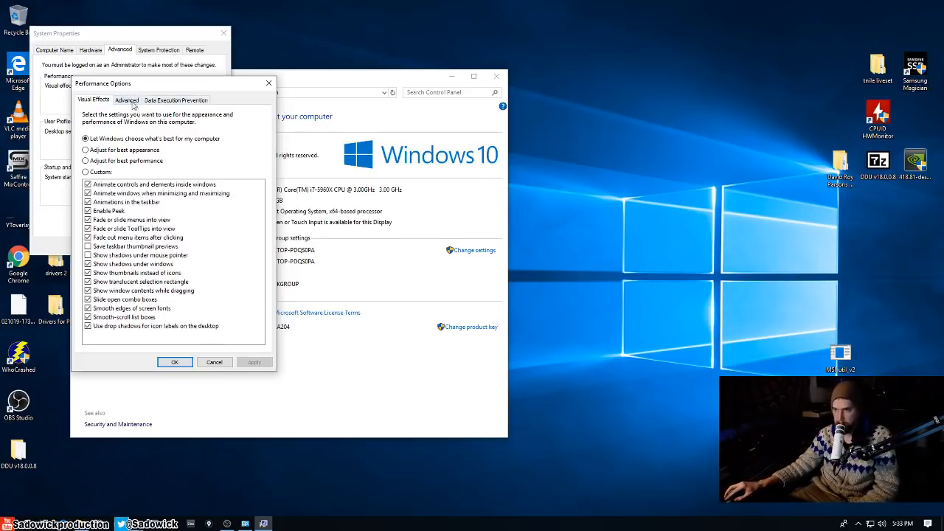
click(126, 100)
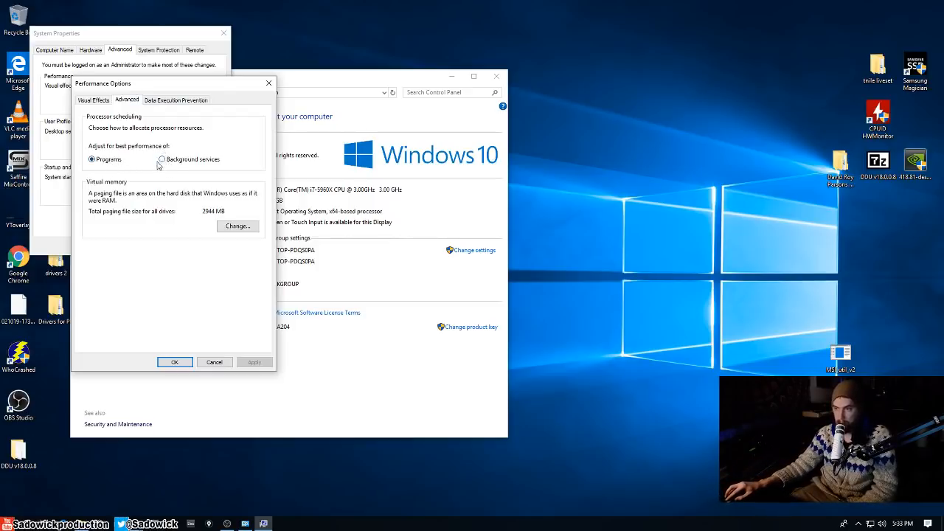
- Set processor scheduling to Background services and apply it
click(161, 159)
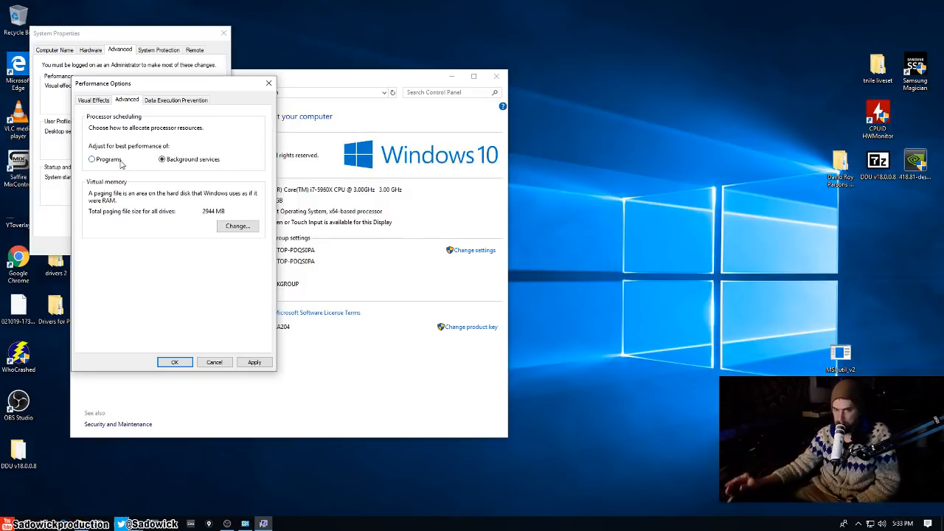
click(92, 159)
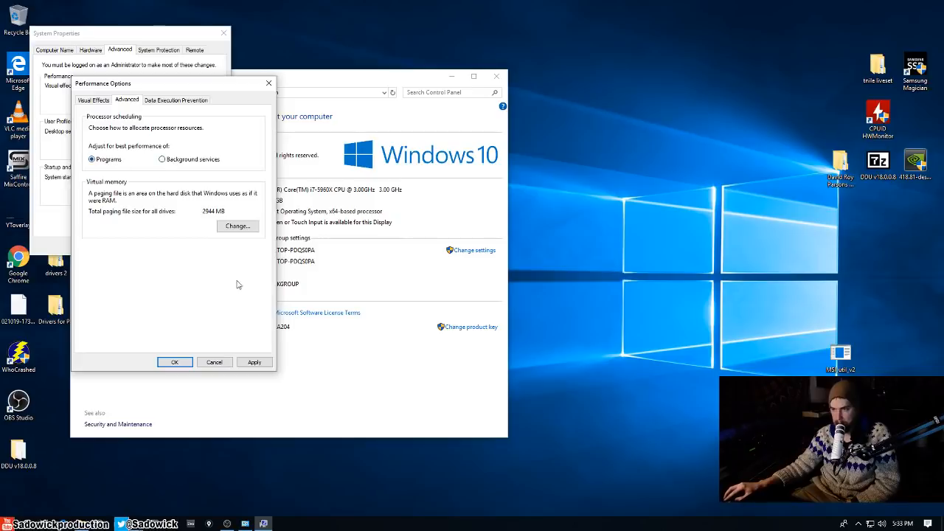
click(161, 160)
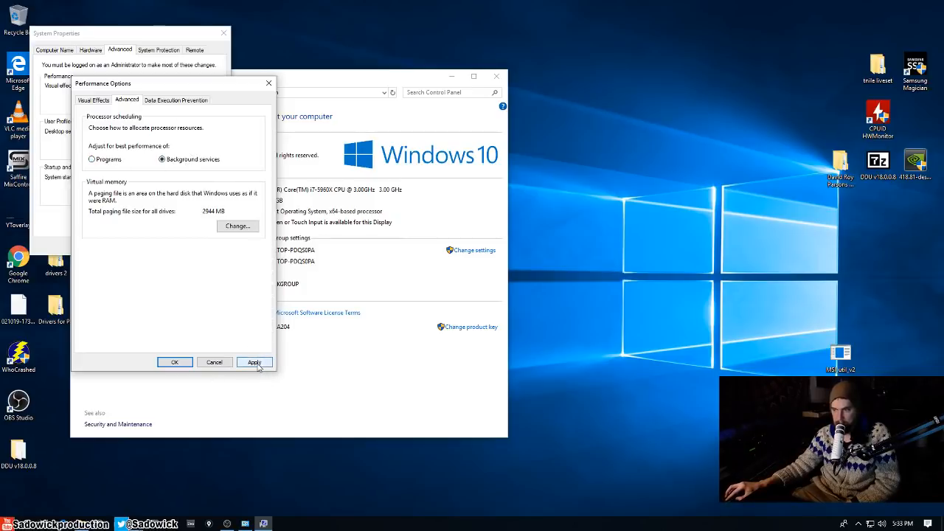
click(254, 362)
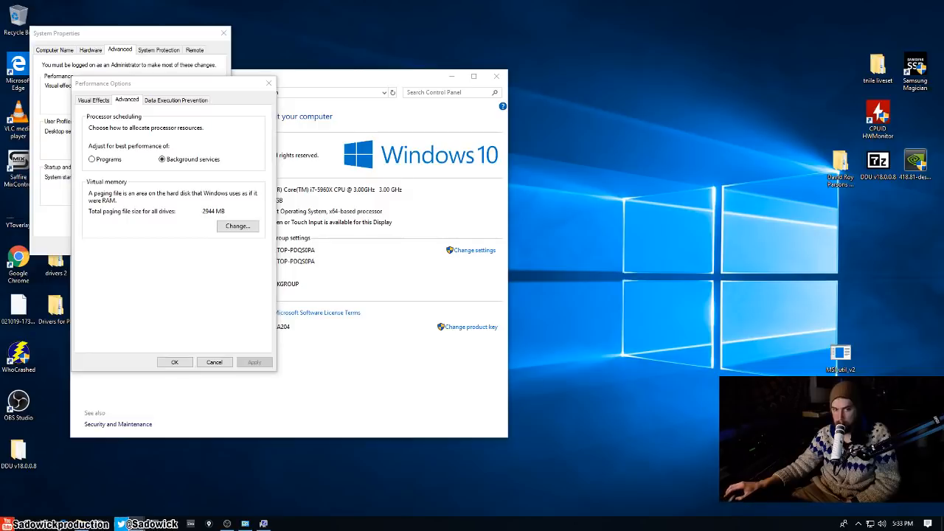
mouse_move(273, 95)
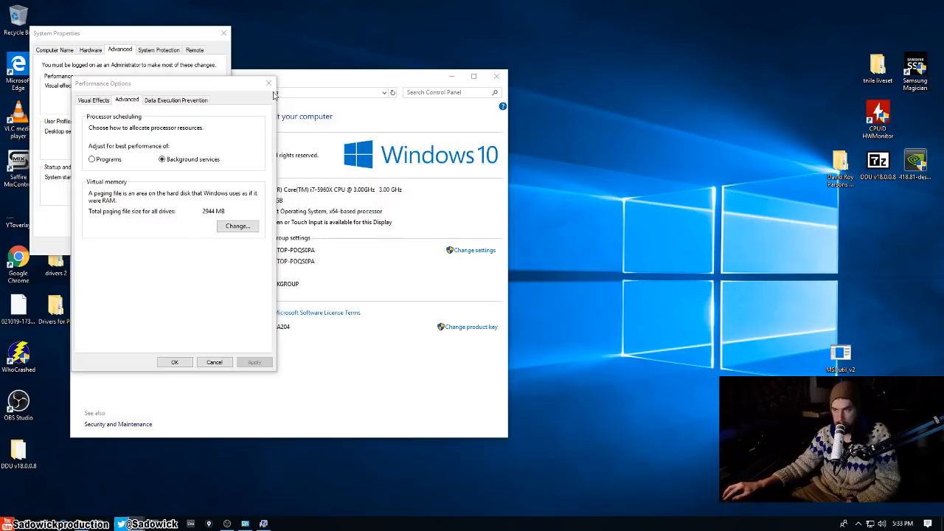
- Close Performance Options, System Properties and the System window
click(268, 83)
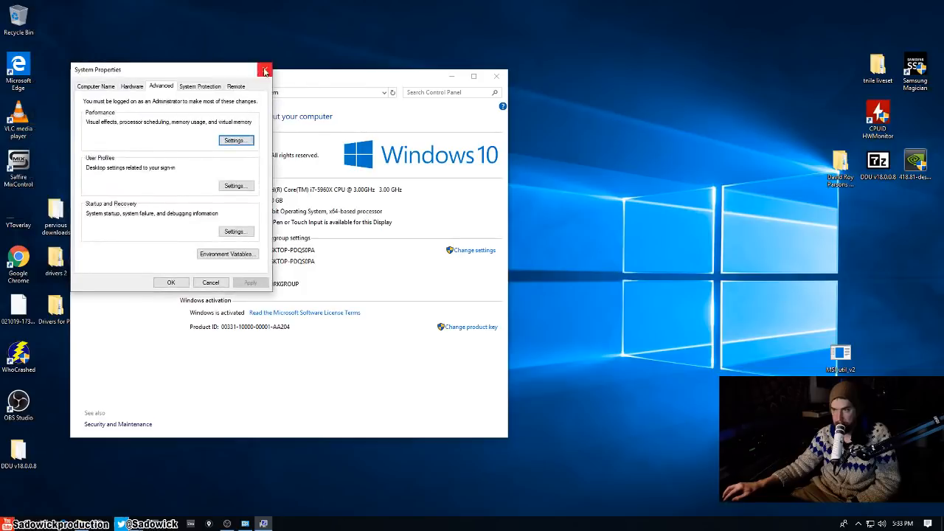
click(263, 69)
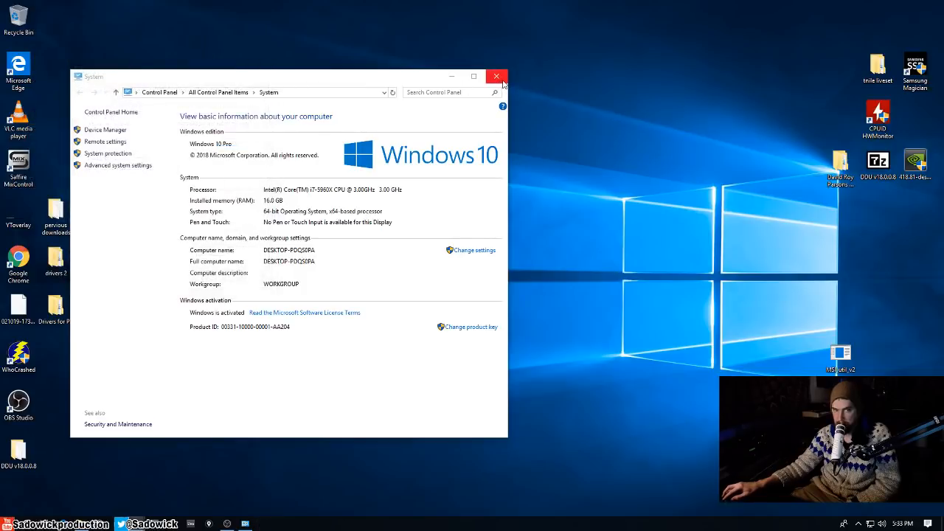
click(497, 76)
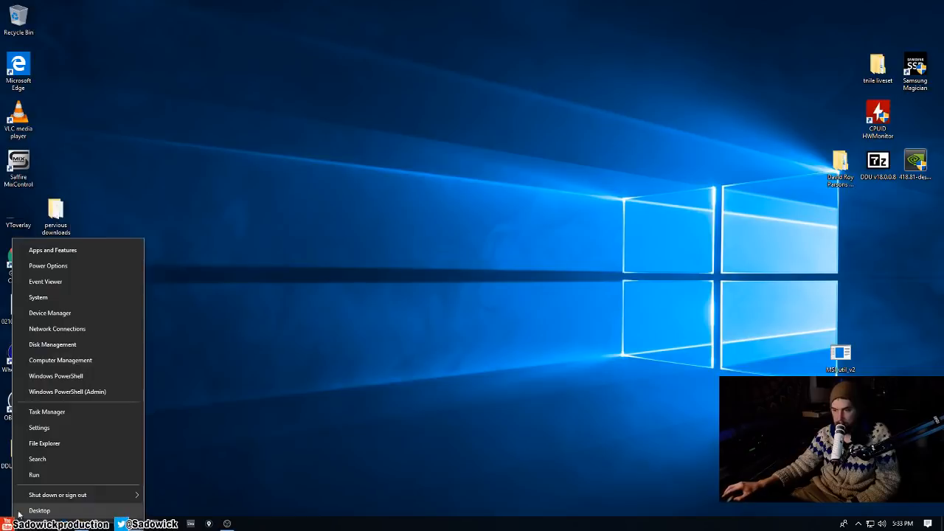
- Open Device Manager from the system shortcuts list
click(50, 312)
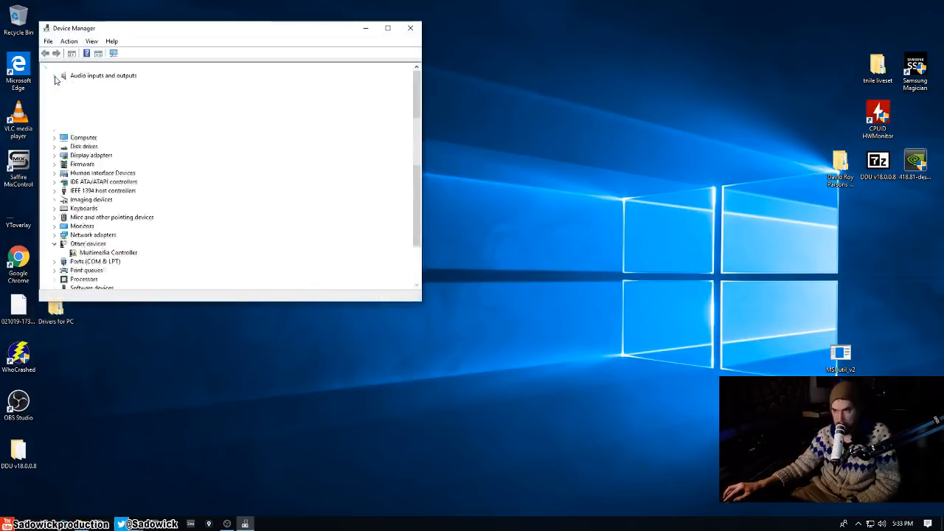
click(55, 75)
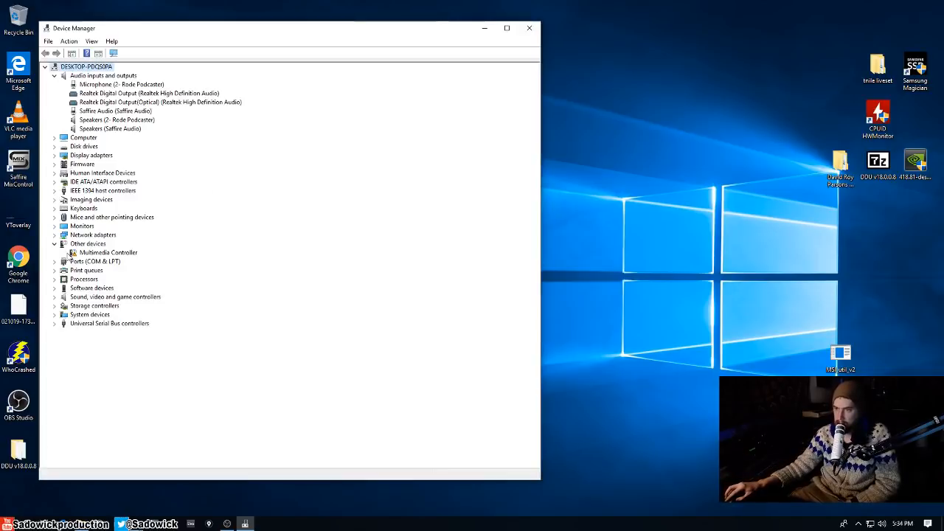
- Expand Storage controllers and check the Asmedia 106x SATA Controller's event history
click(55, 306)
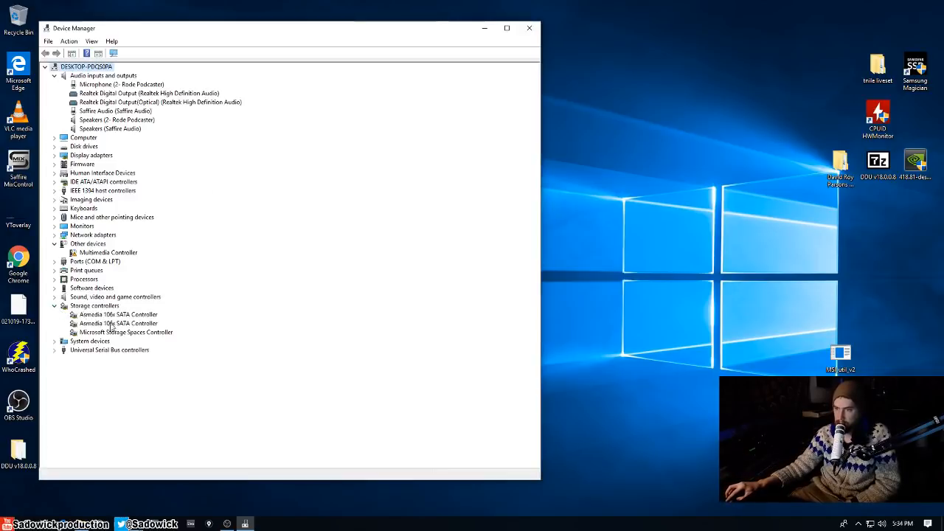
click(138, 372)
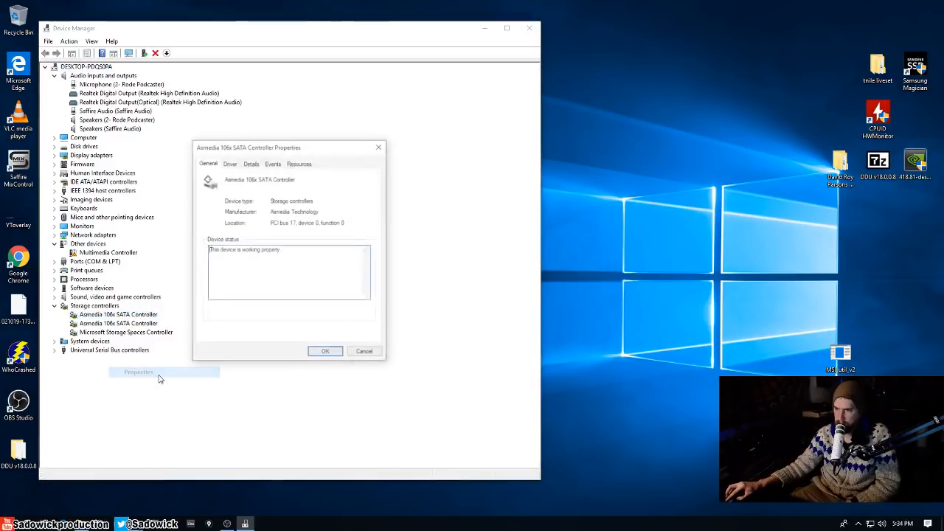
click(272, 163)
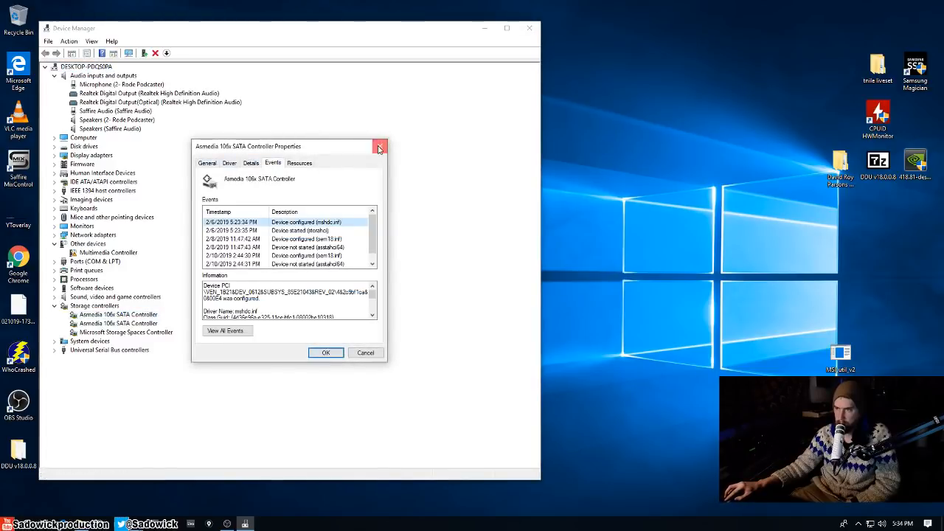
click(379, 146)
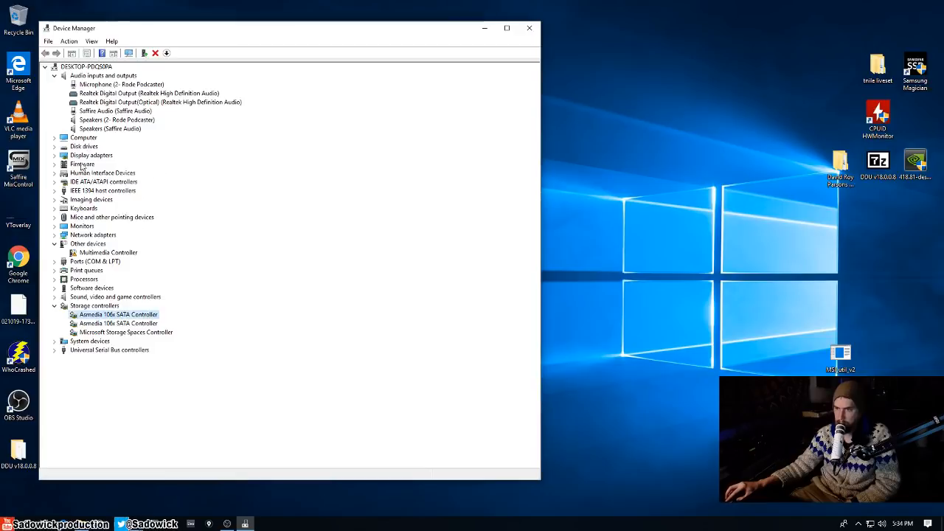
- Toggle Human Interface Devices, then expand Sound, video and game controllers
click(56, 173)
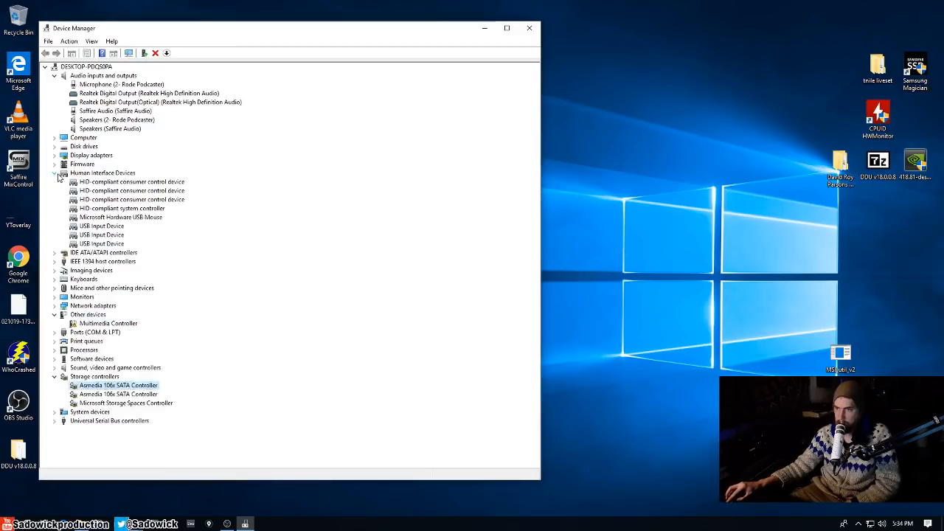
click(55, 172)
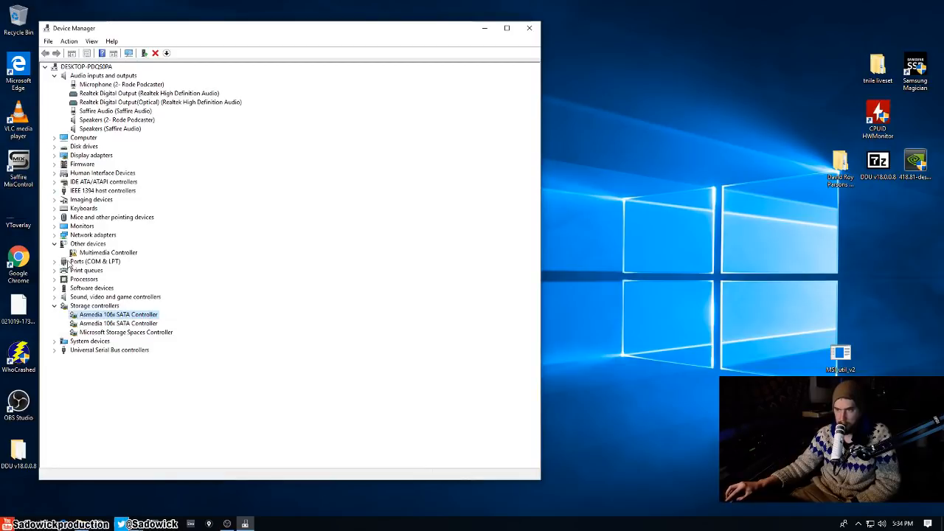
click(55, 296)
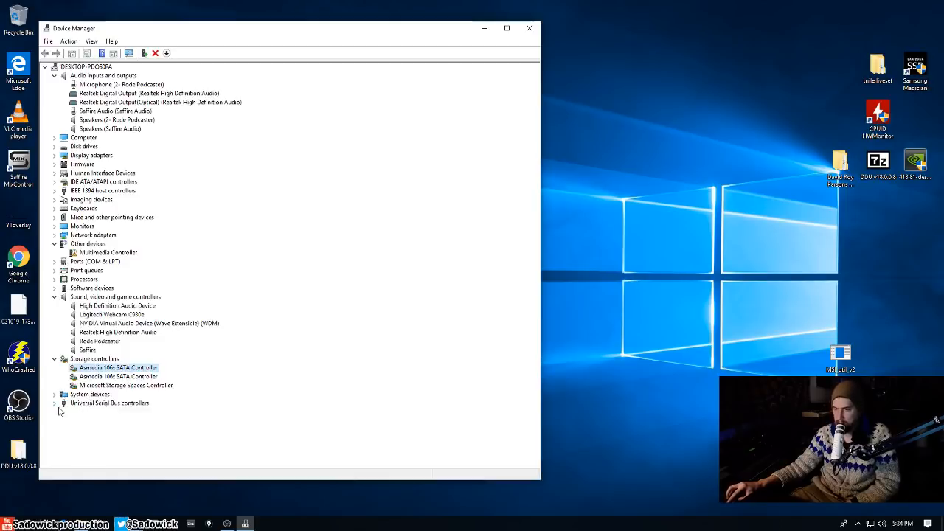
- Untick power-saving turn-off for the ASMedia USB Root Hub and Generic SuperSpeed USB Hub
click(54, 402)
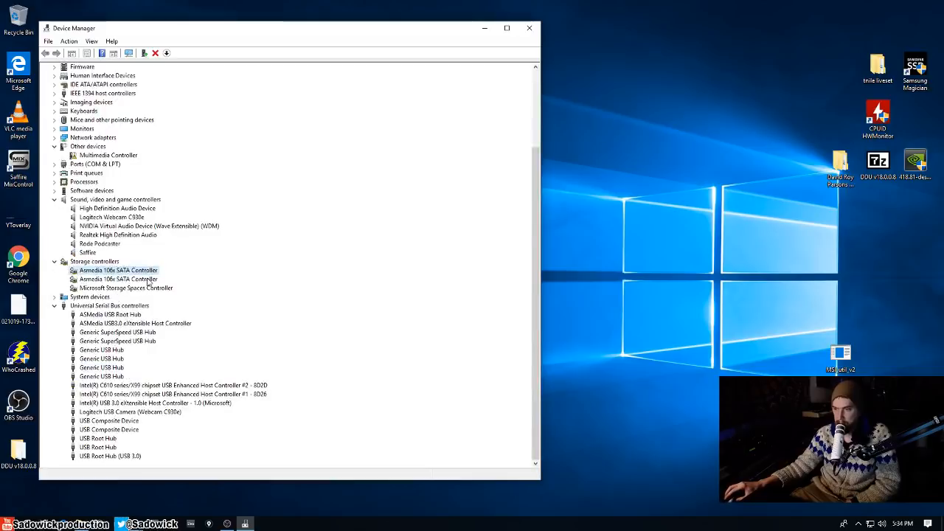
right_click(109, 314)
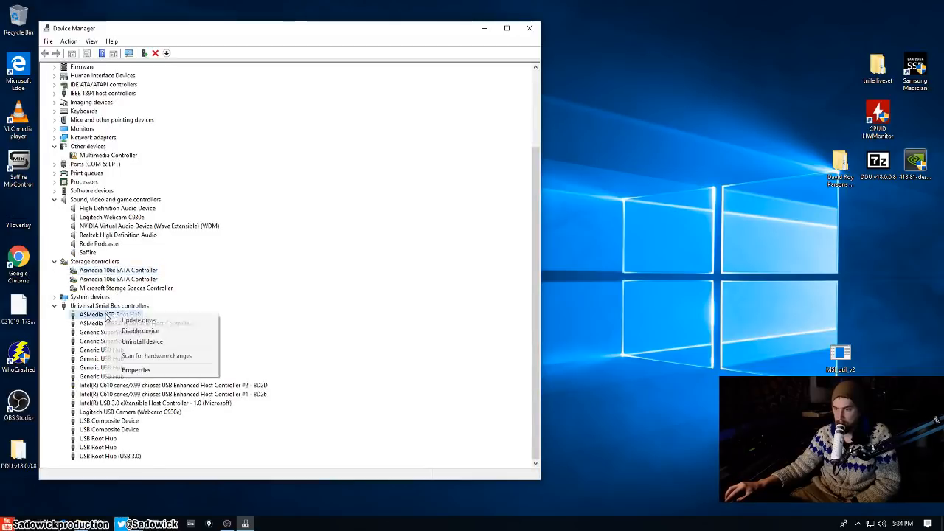
click(136, 370)
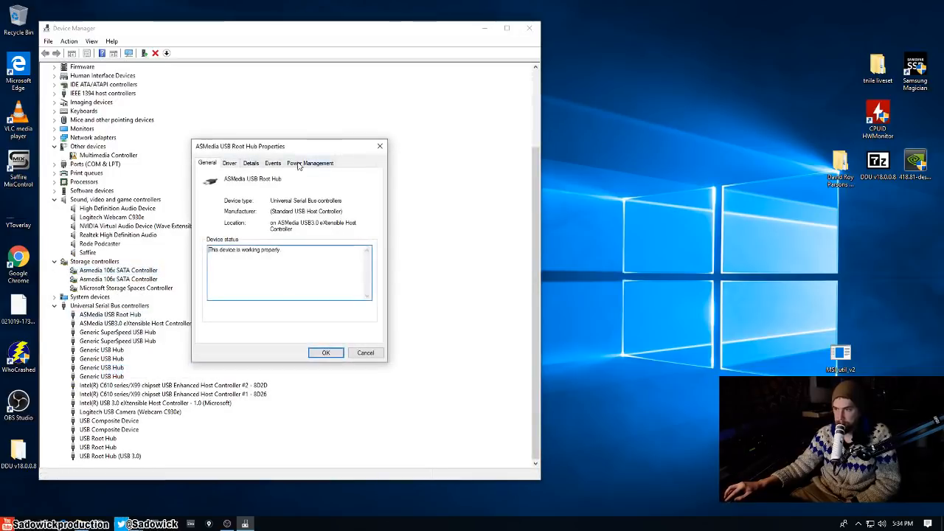
click(325, 352)
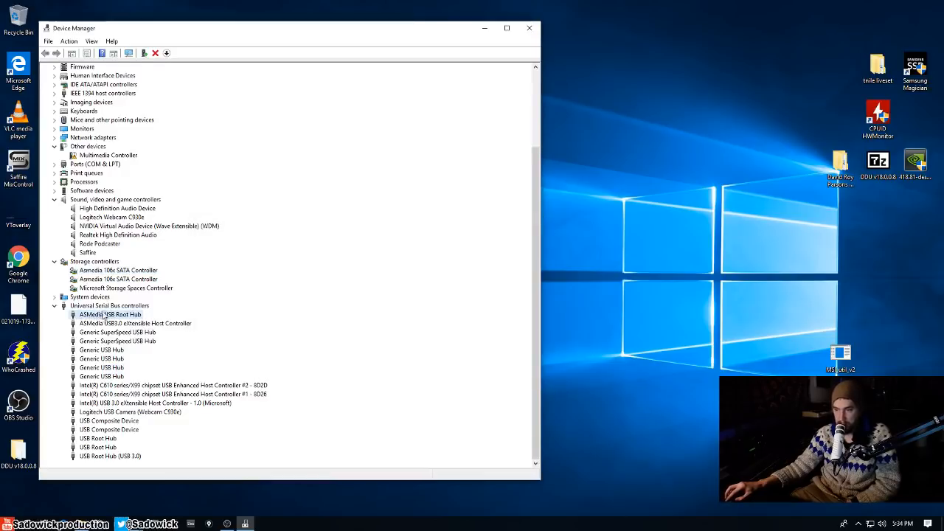
right_click(109, 314)
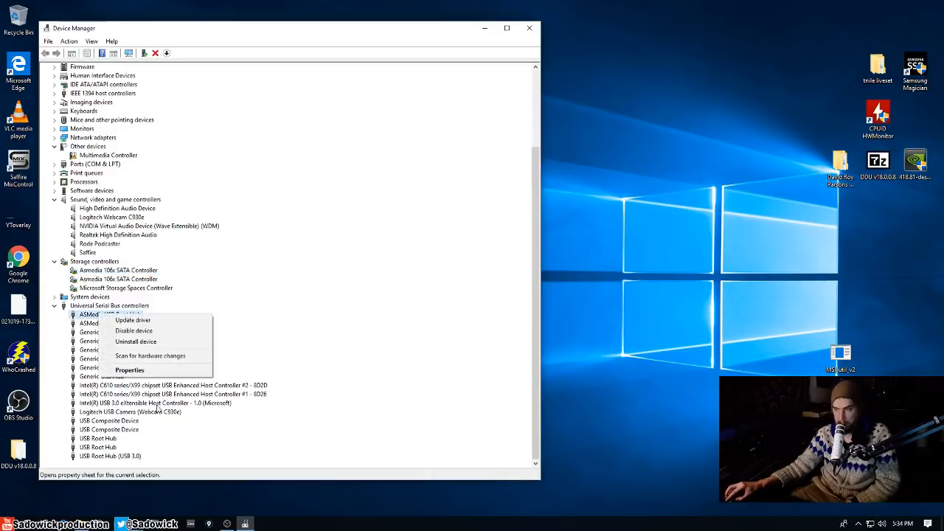
click(130, 370)
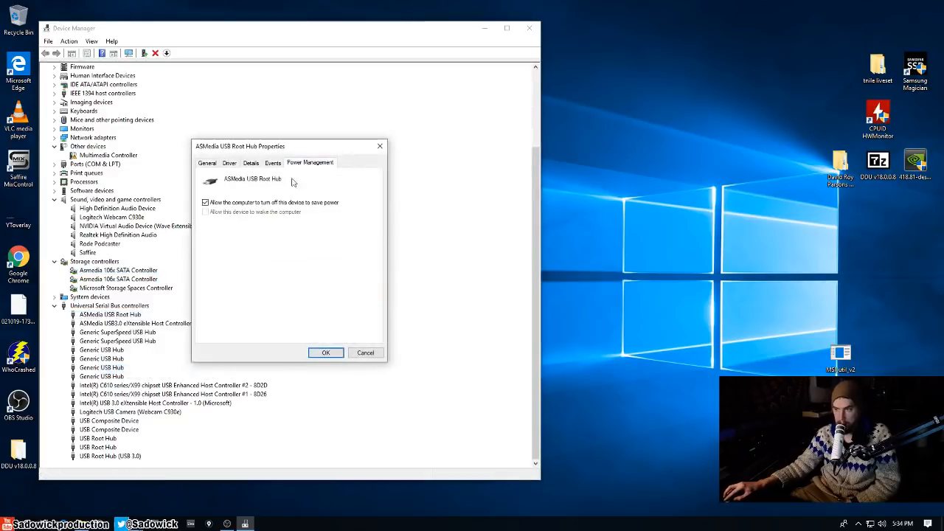
click(205, 202)
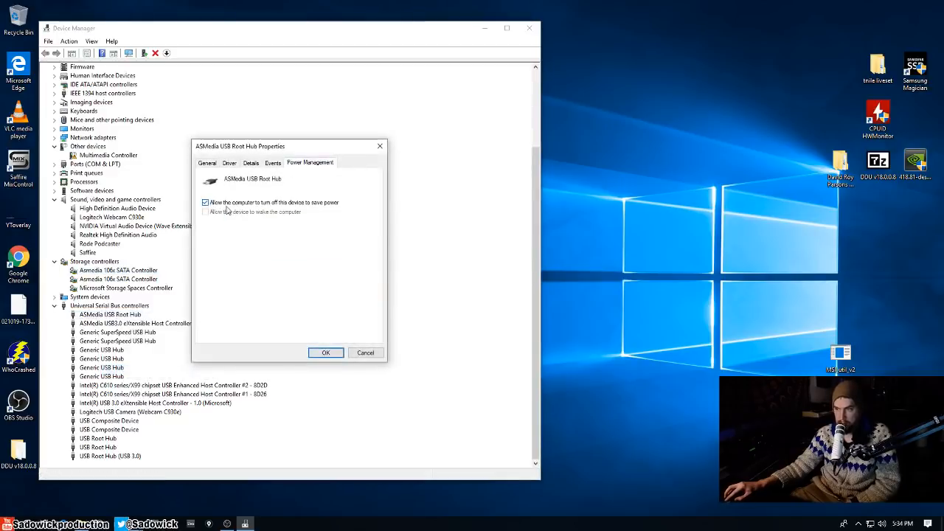
mouse_move(379, 171)
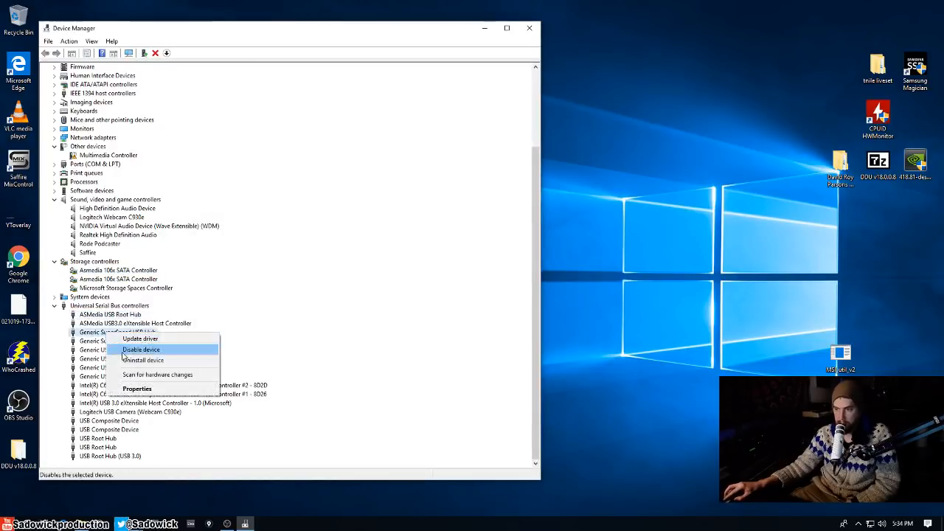
click(137, 389)
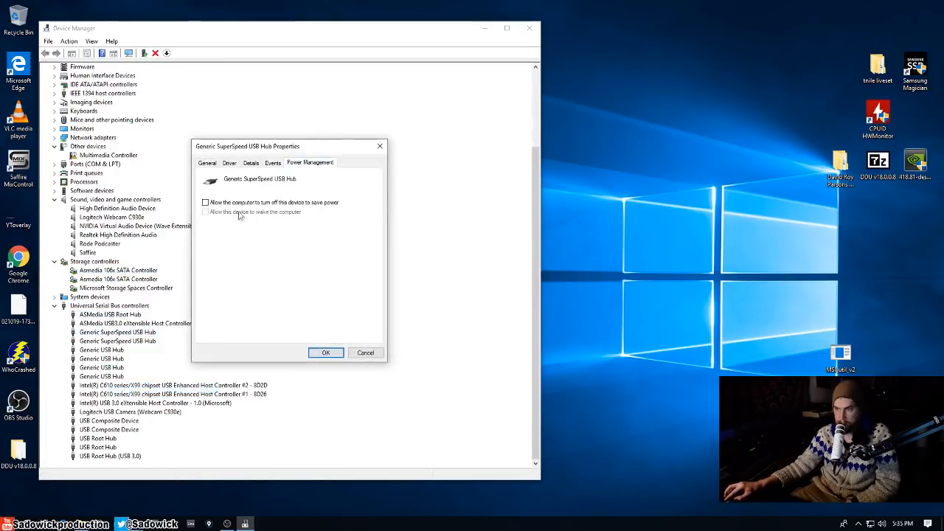
click(325, 352)
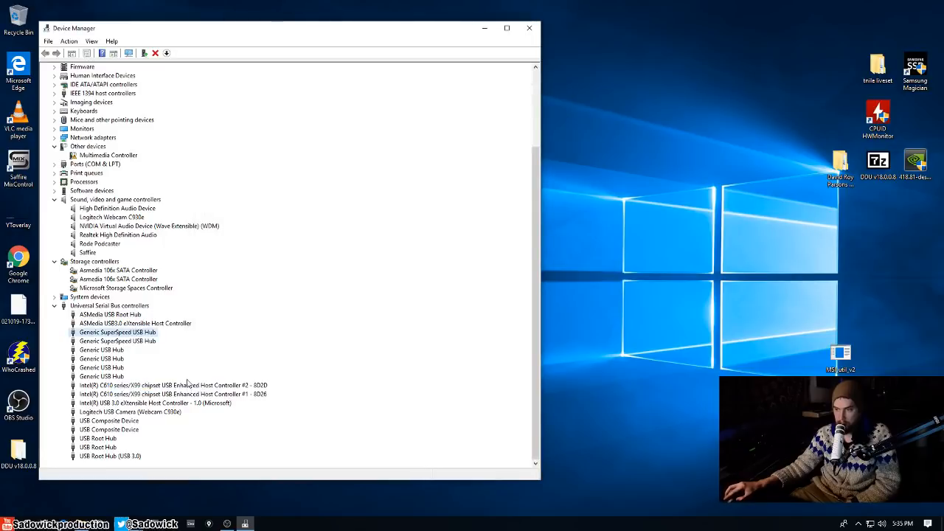
- Review the Intel C610 USB host controller's Resources settings
double_click(172, 385)
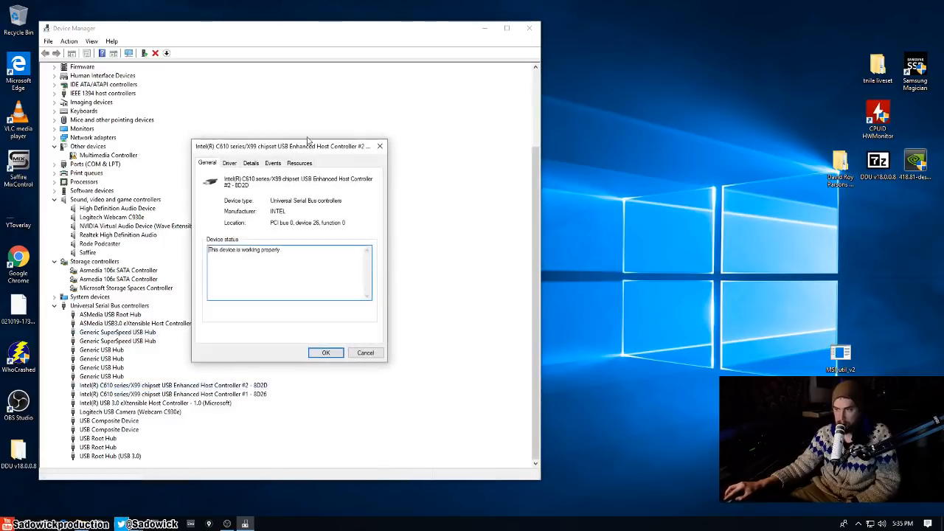
click(299, 163)
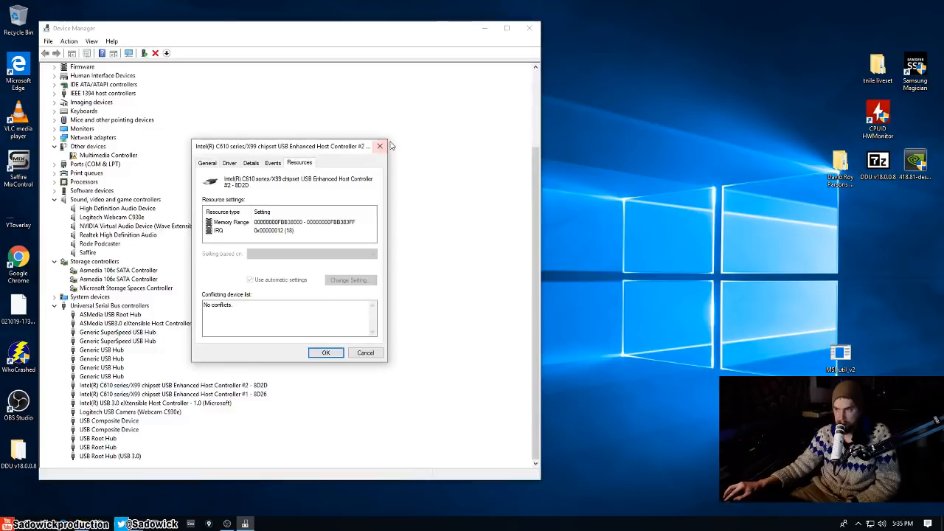
click(325, 352)
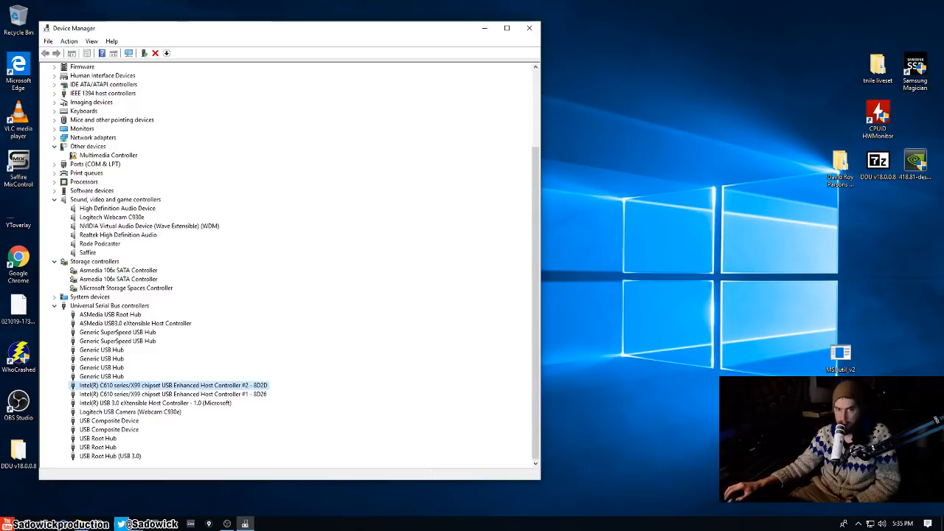
mouse_move(543, 36)
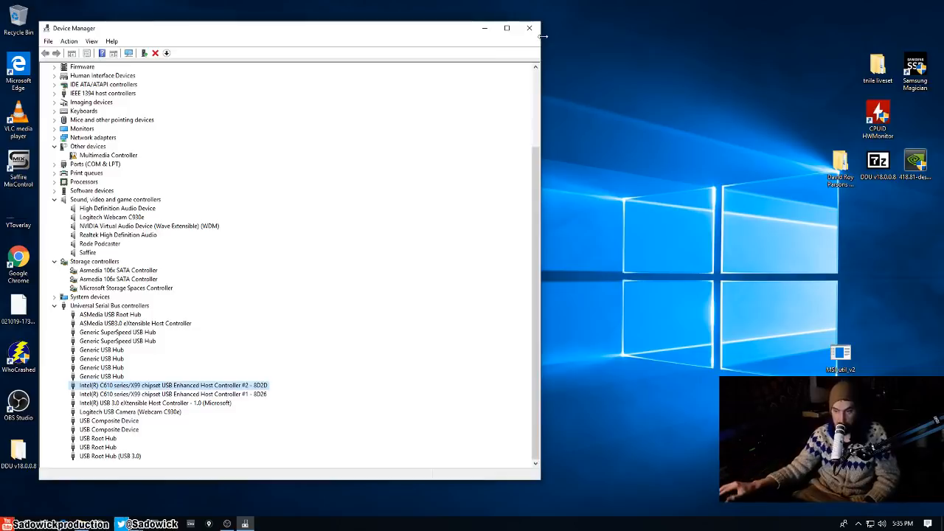
- Close Device Manager
click(529, 28)
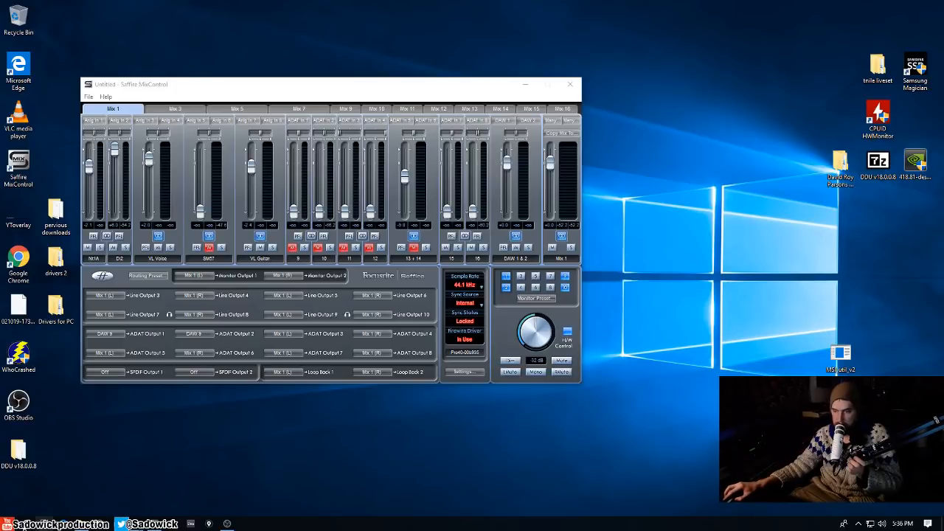
- Reopen Device Manager, check the Texas Instruments 1394 controller's driver, then select Multimedia Controller
right_click(10, 523)
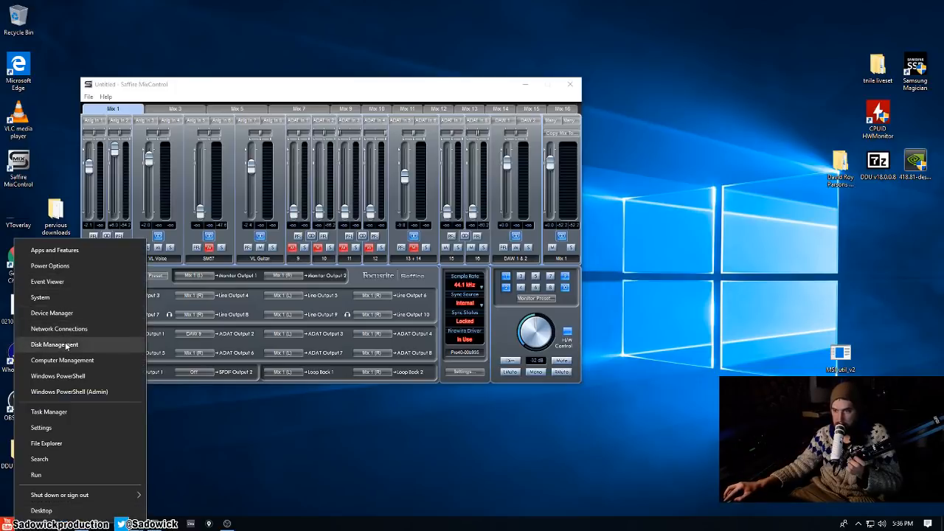
mouse_move(52, 313)
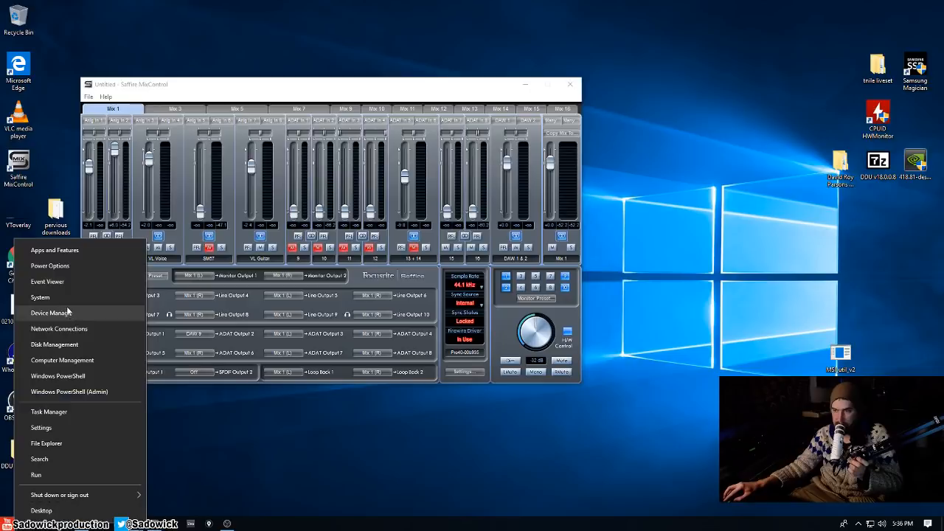
mouse_move(62, 312)
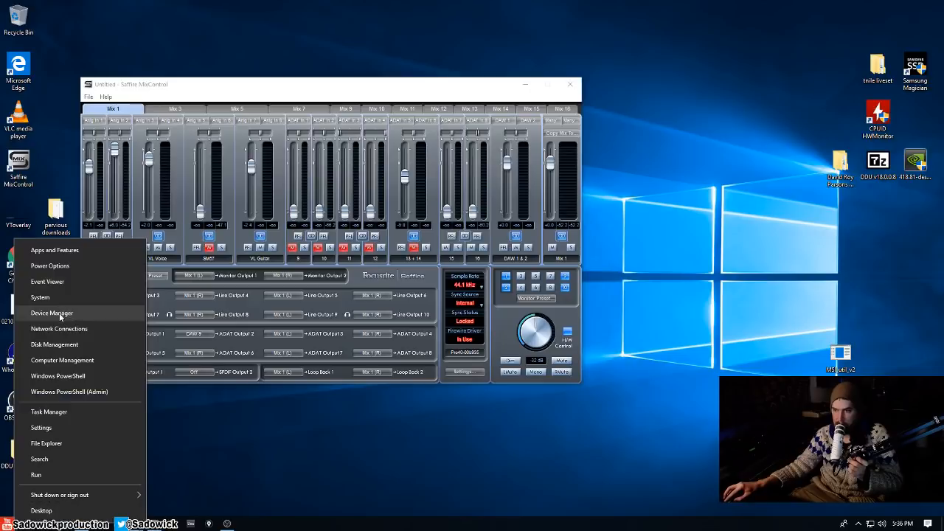
click(52, 313)
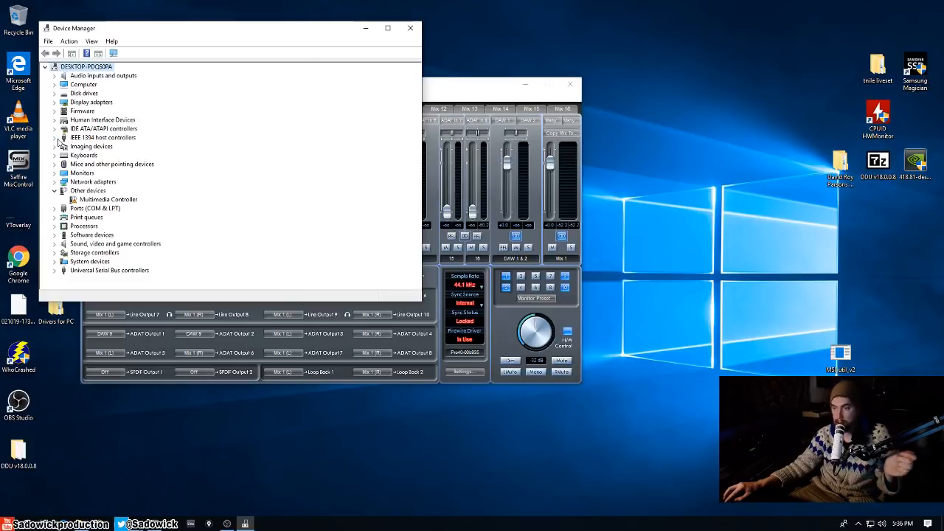
click(55, 138)
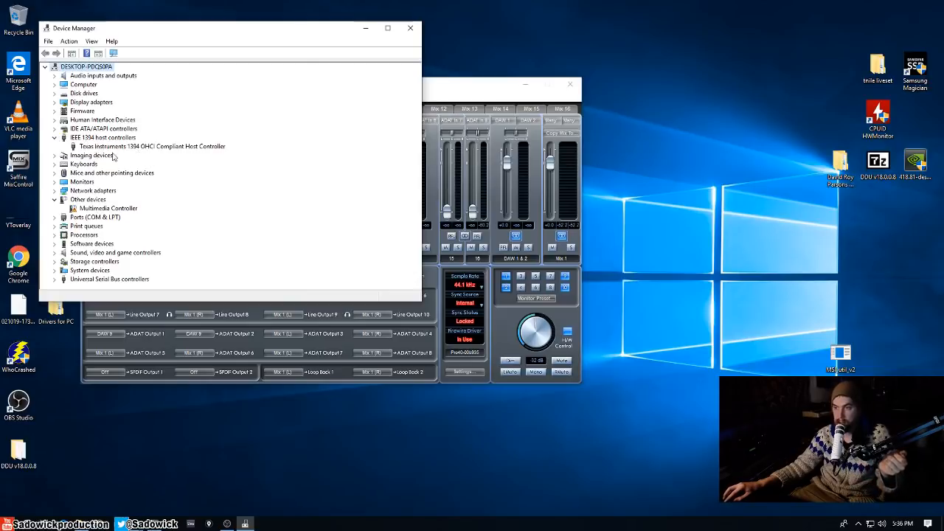
mouse_move(143, 151)
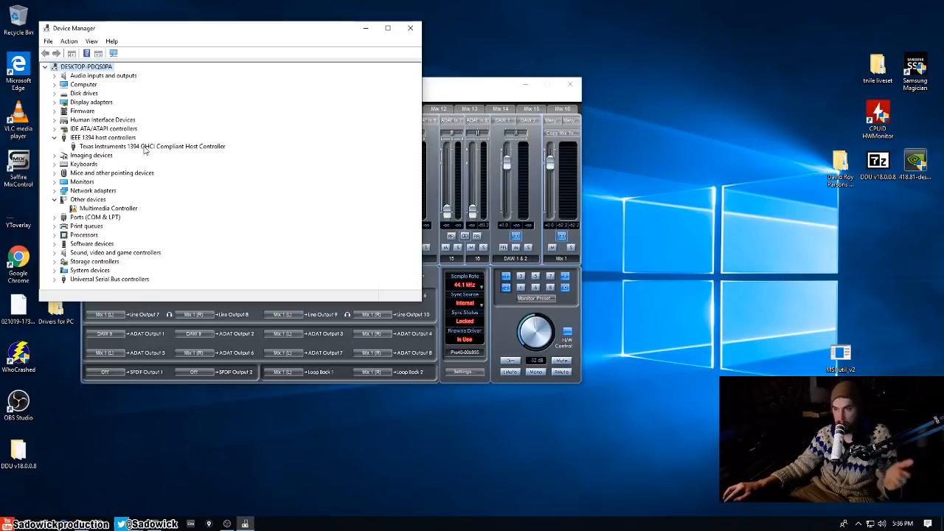
double_click(151, 146)
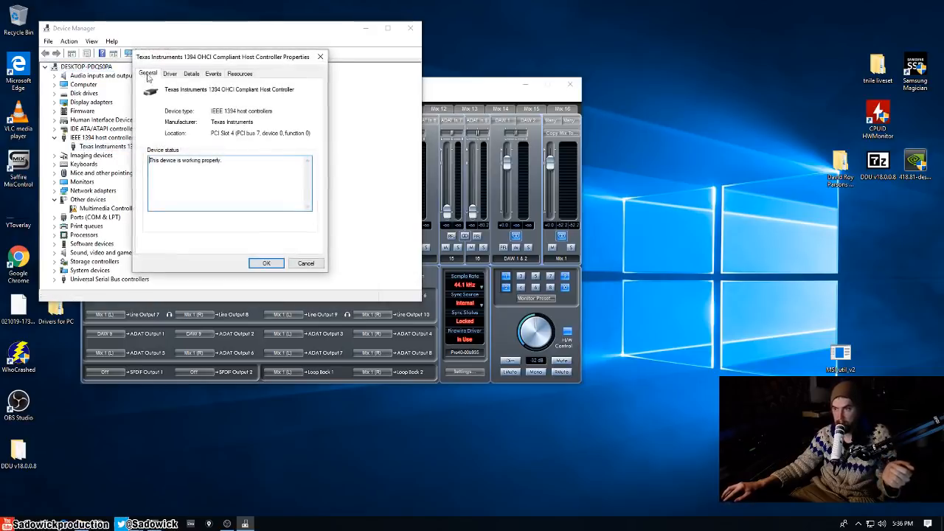
click(170, 73)
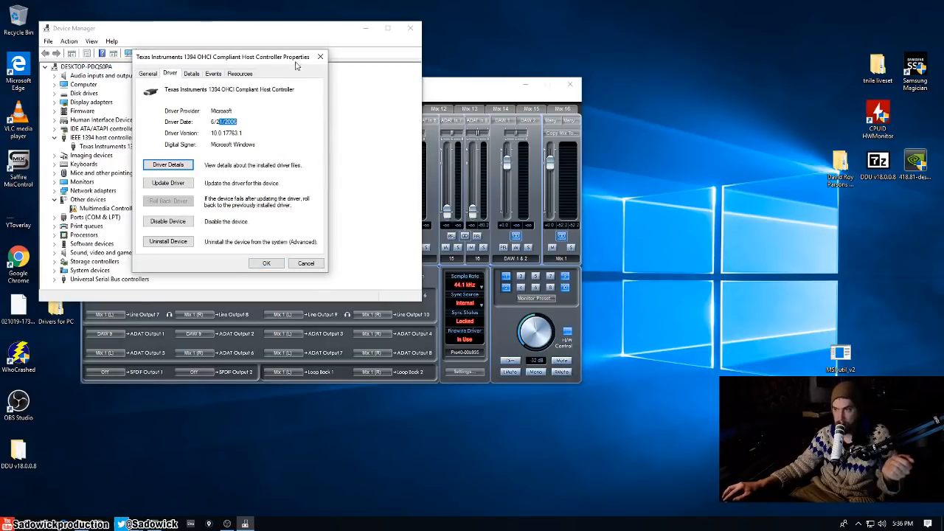
click(306, 263)
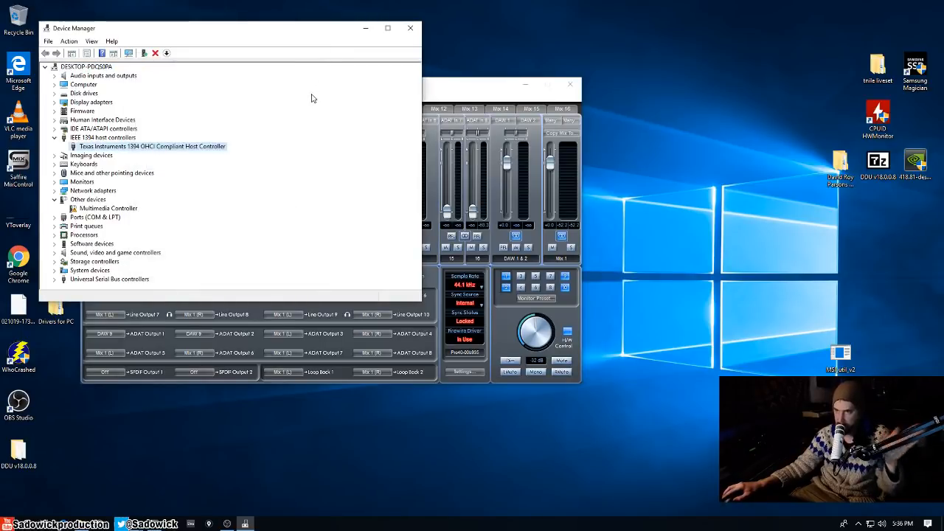
mouse_move(237, 120)
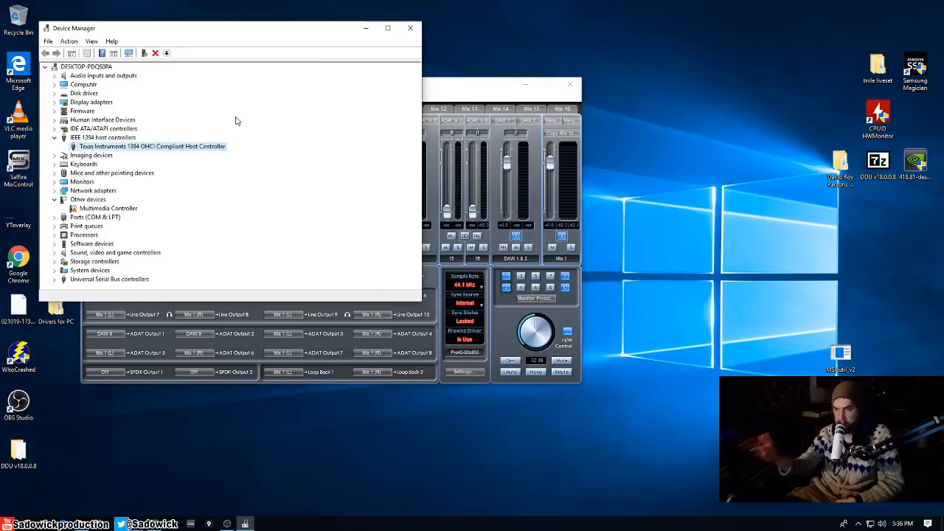
click(108, 207)
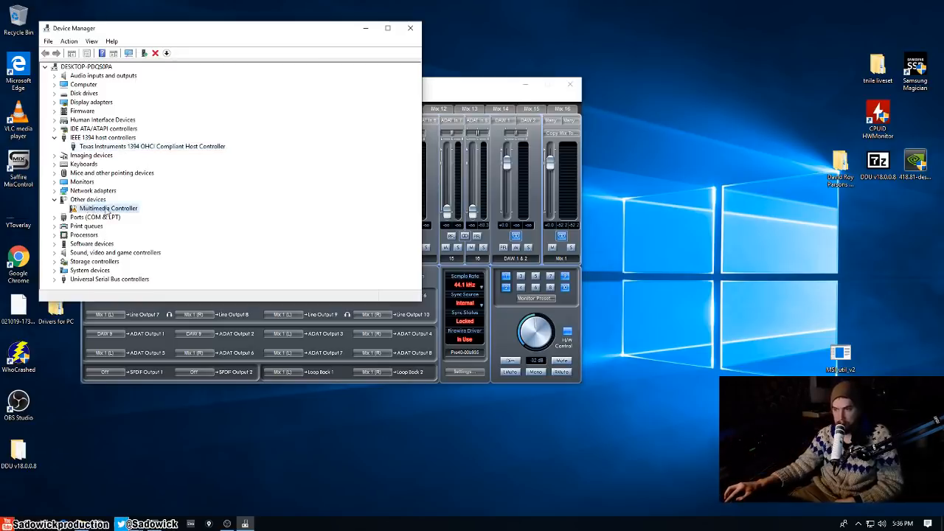